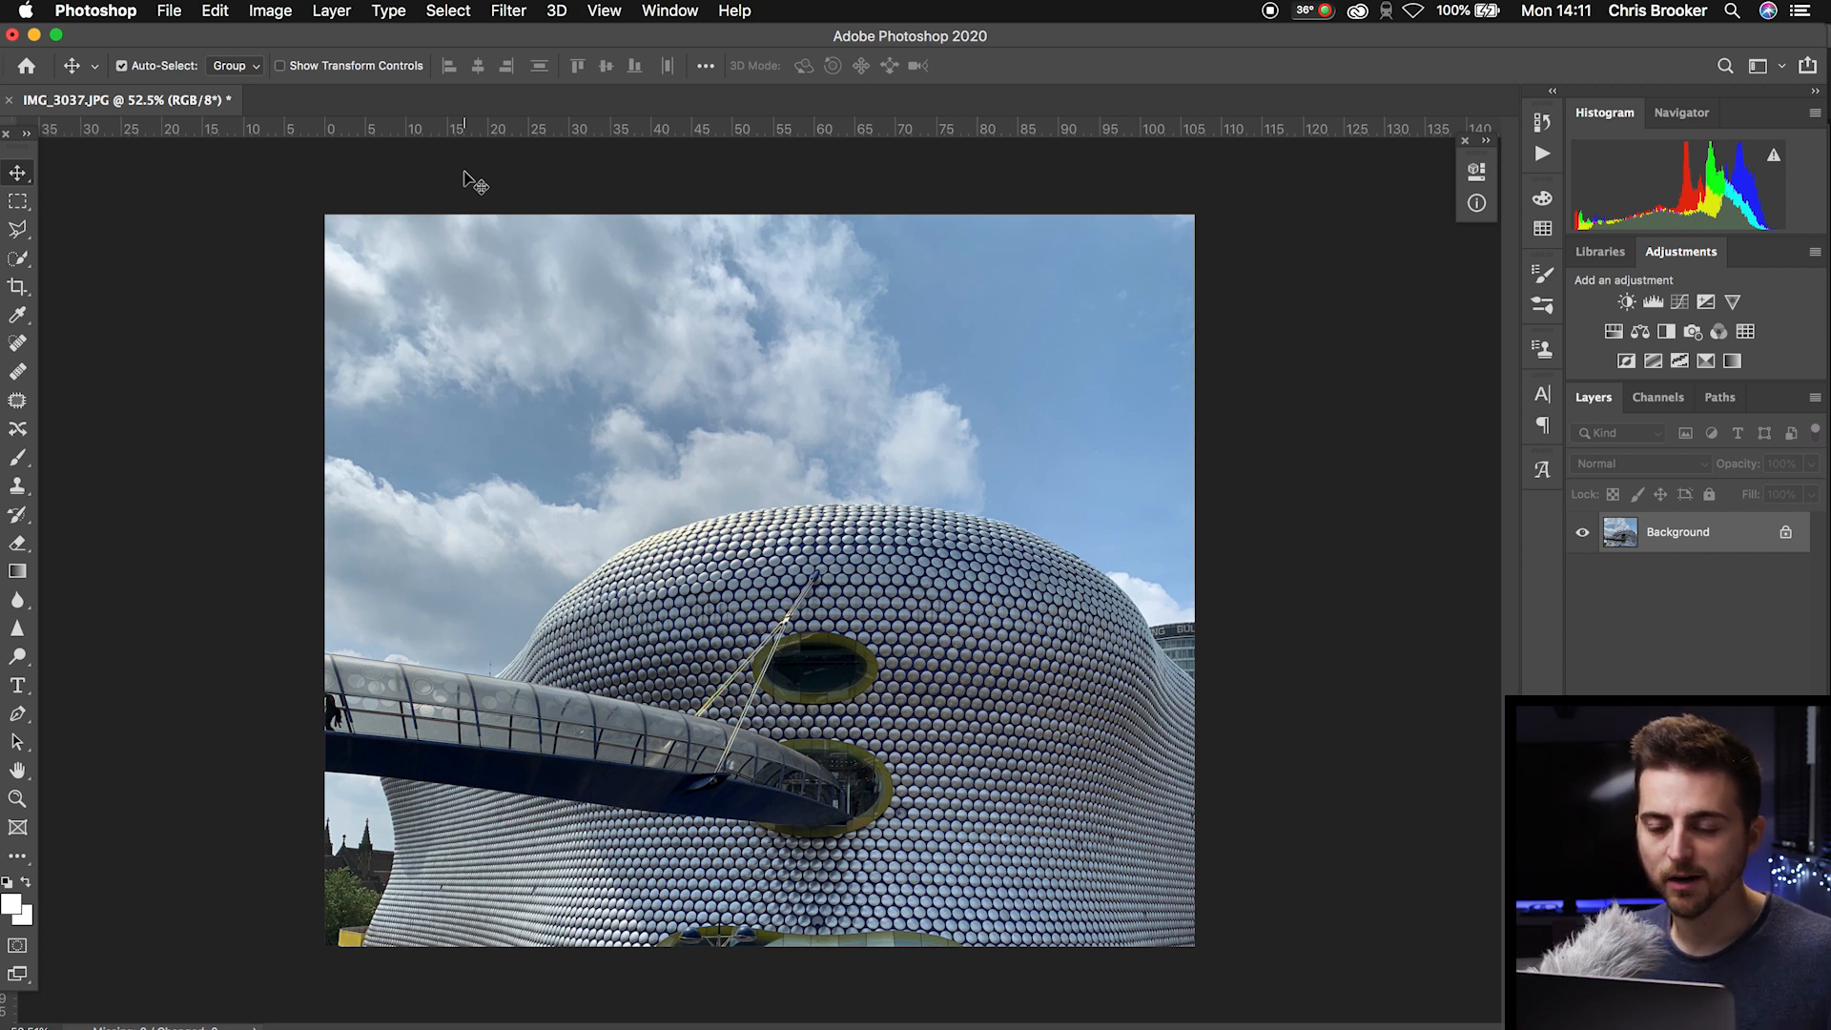
mouse_move(839, 387)
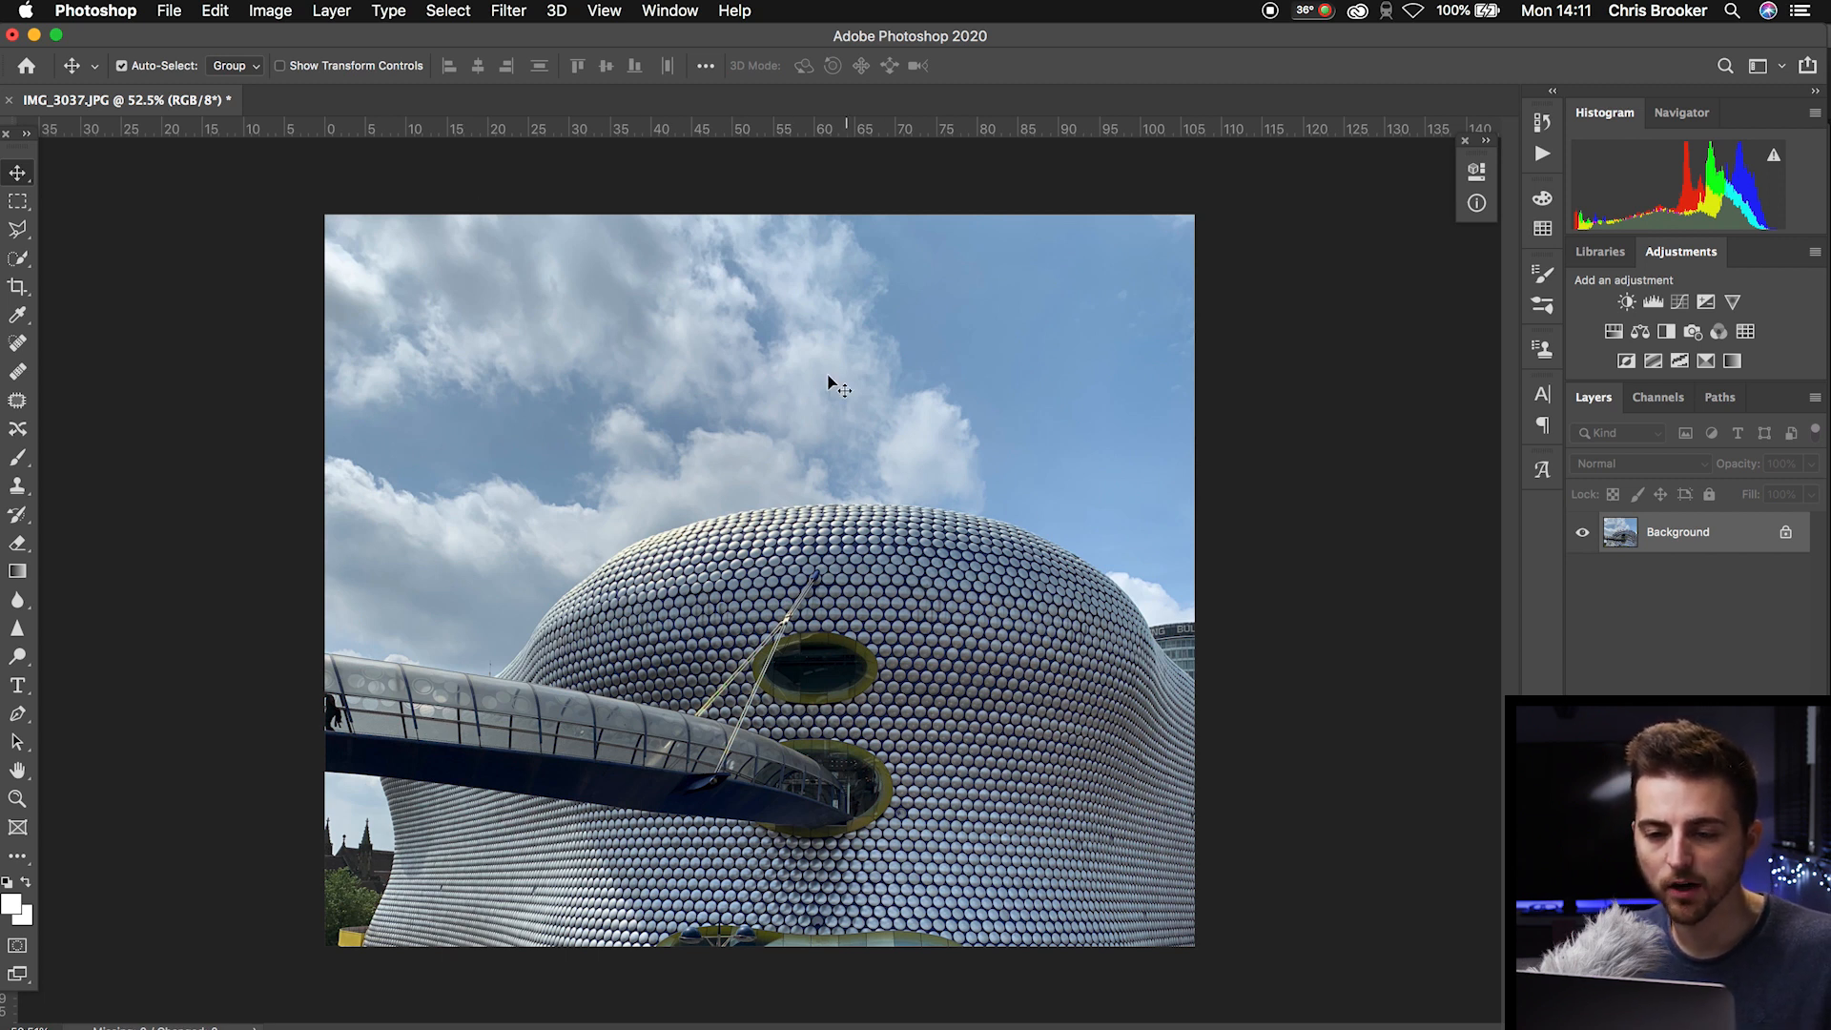
mouse_move(681, 385)
type("bf")
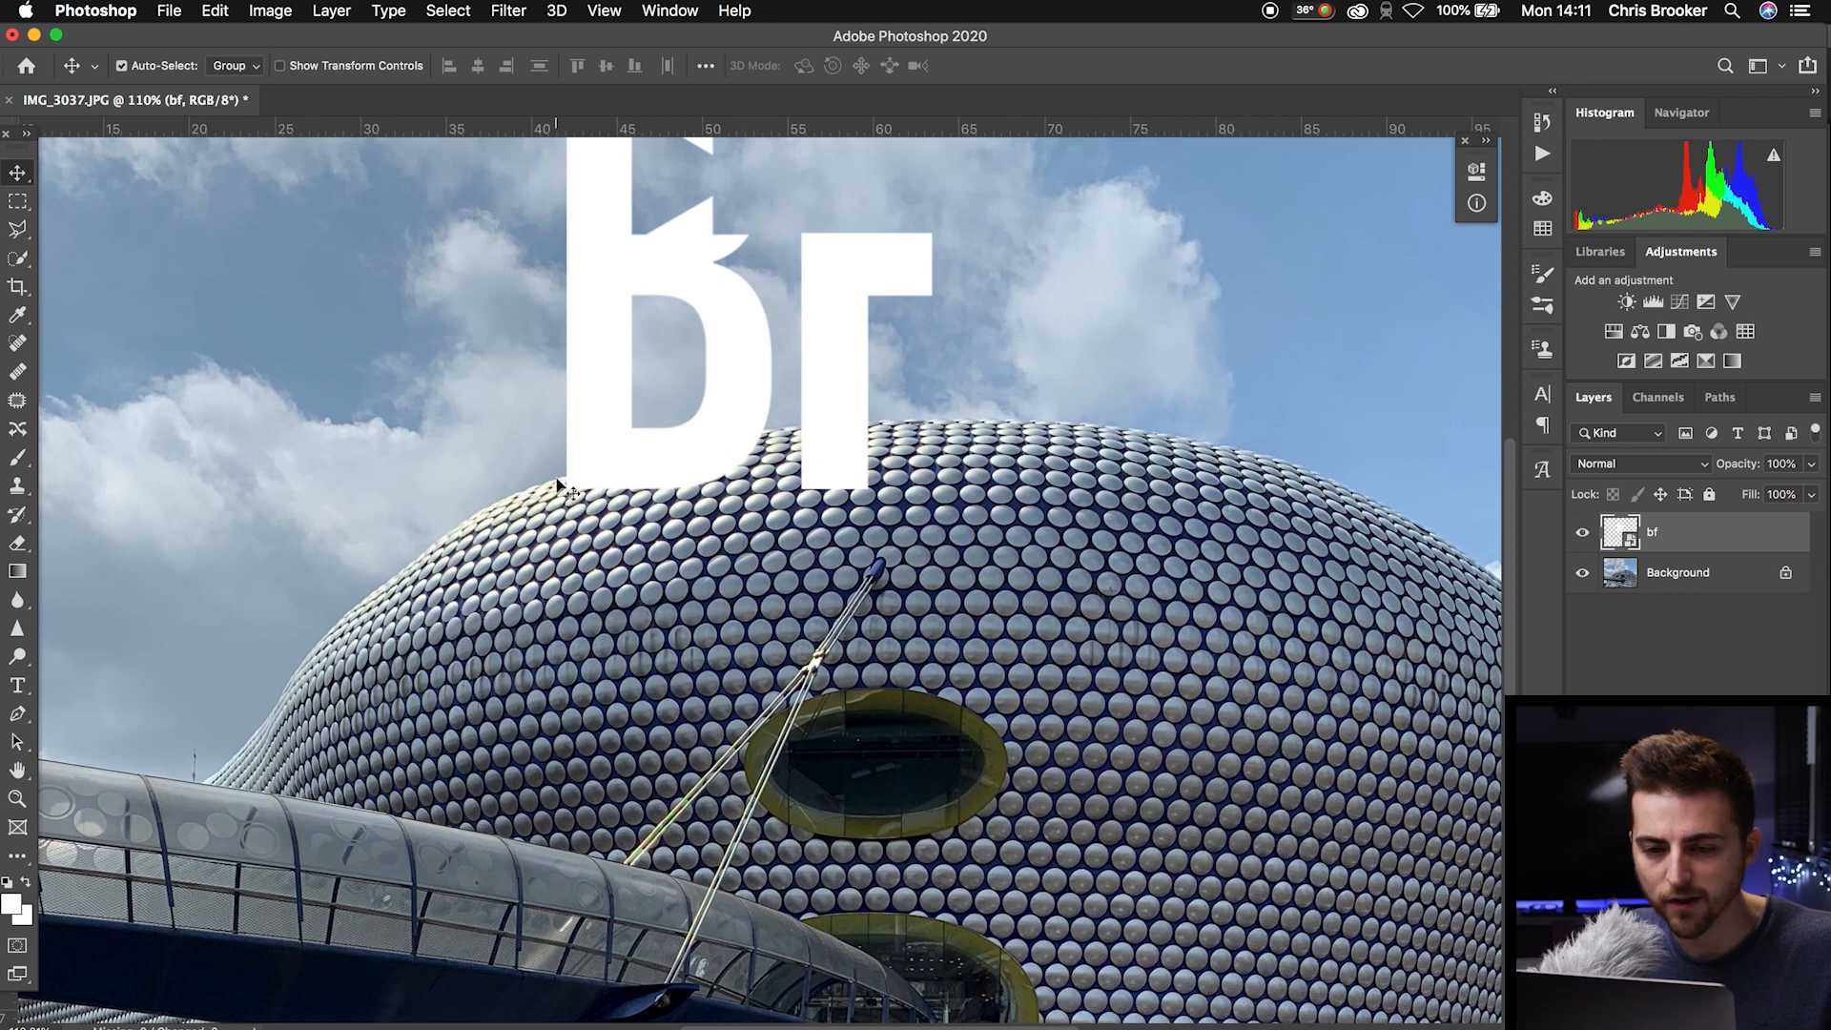
mouse_move(934, 554)
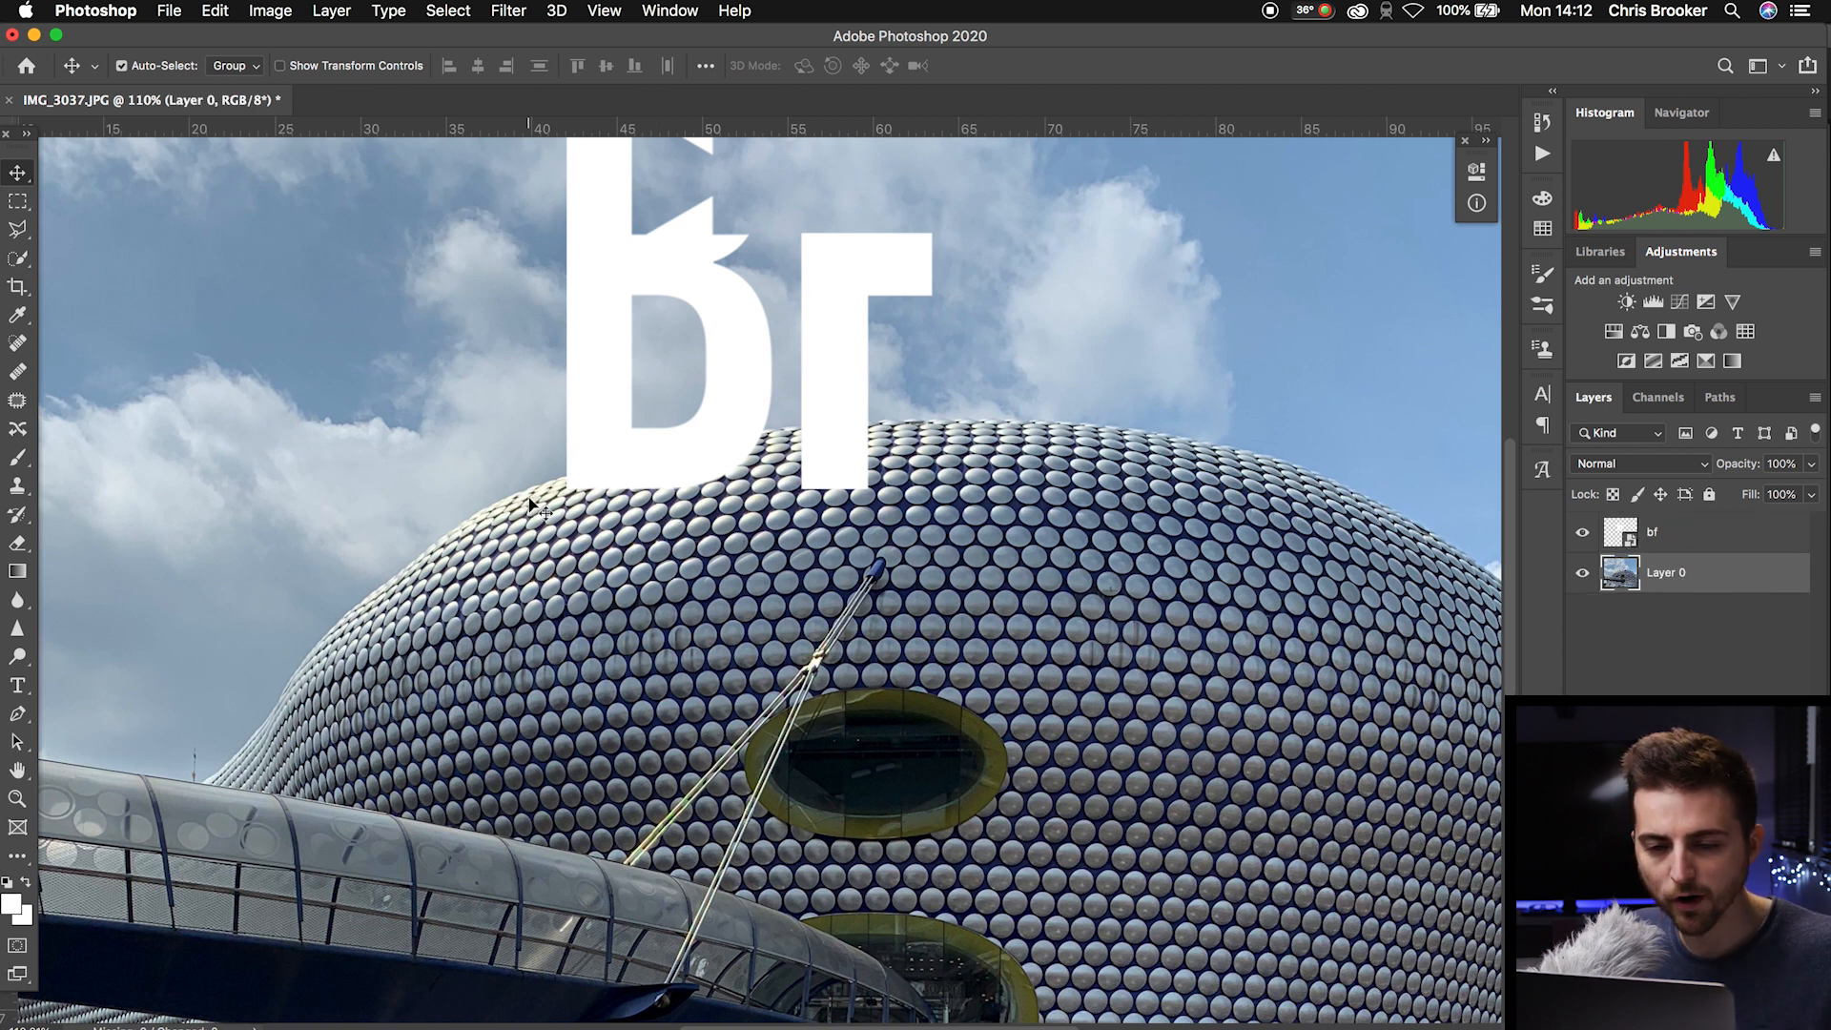
mouse_move(923, 425)
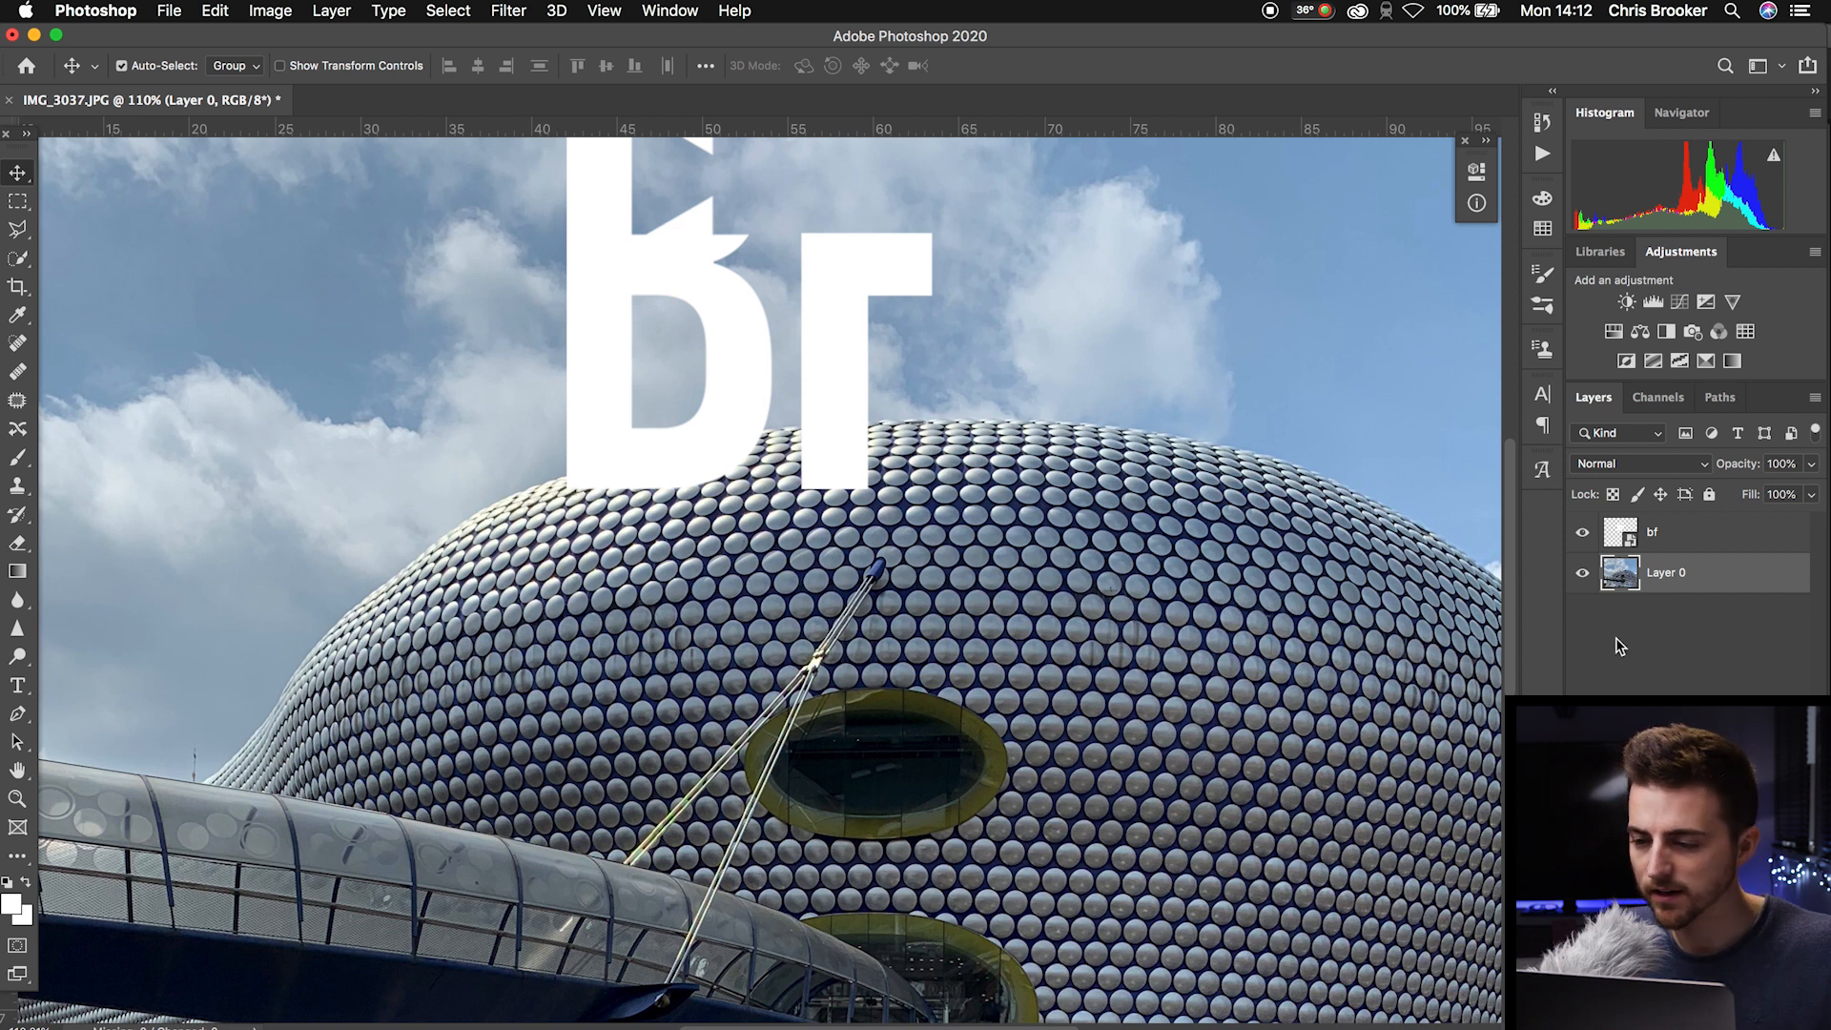
Hide the bf logo layer and pick the Lasso tool to select the roof top
left_click(1584, 532)
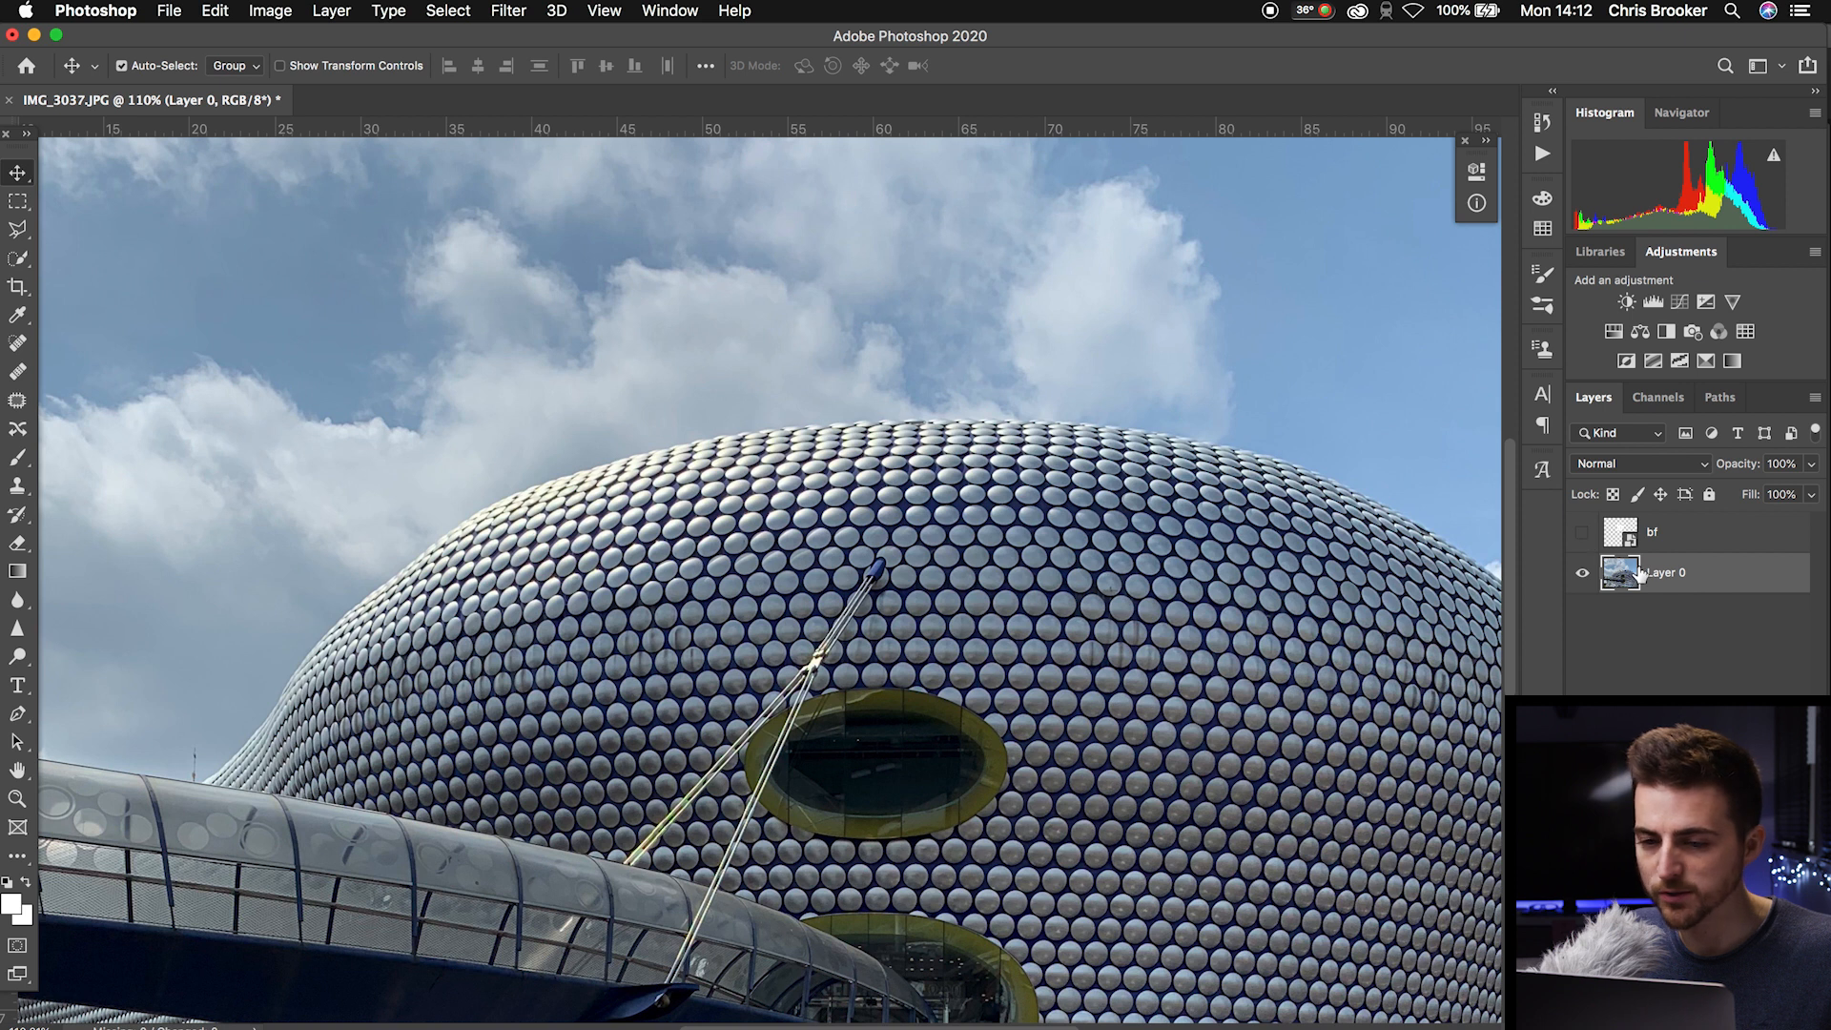
left_click(18, 230)
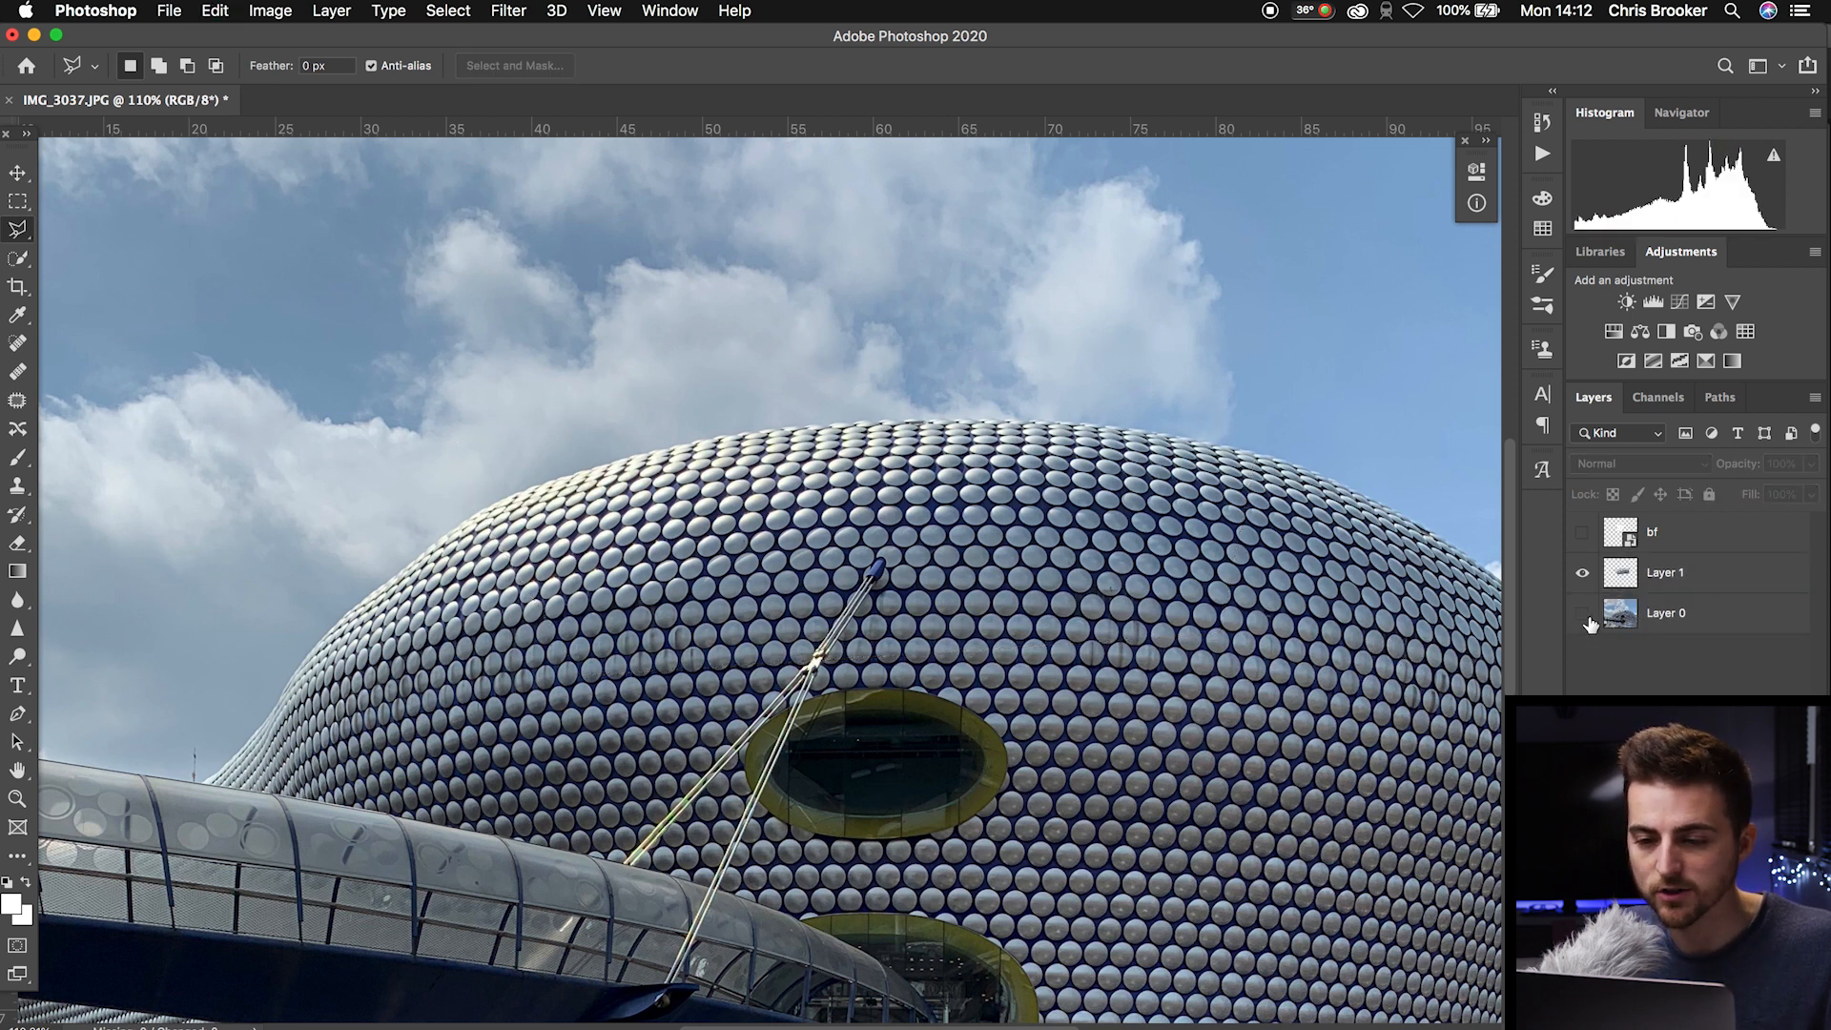
Toggle Layer 0's visibility so only the copied roof patch on Layer 1 shows
left_click(1583, 613)
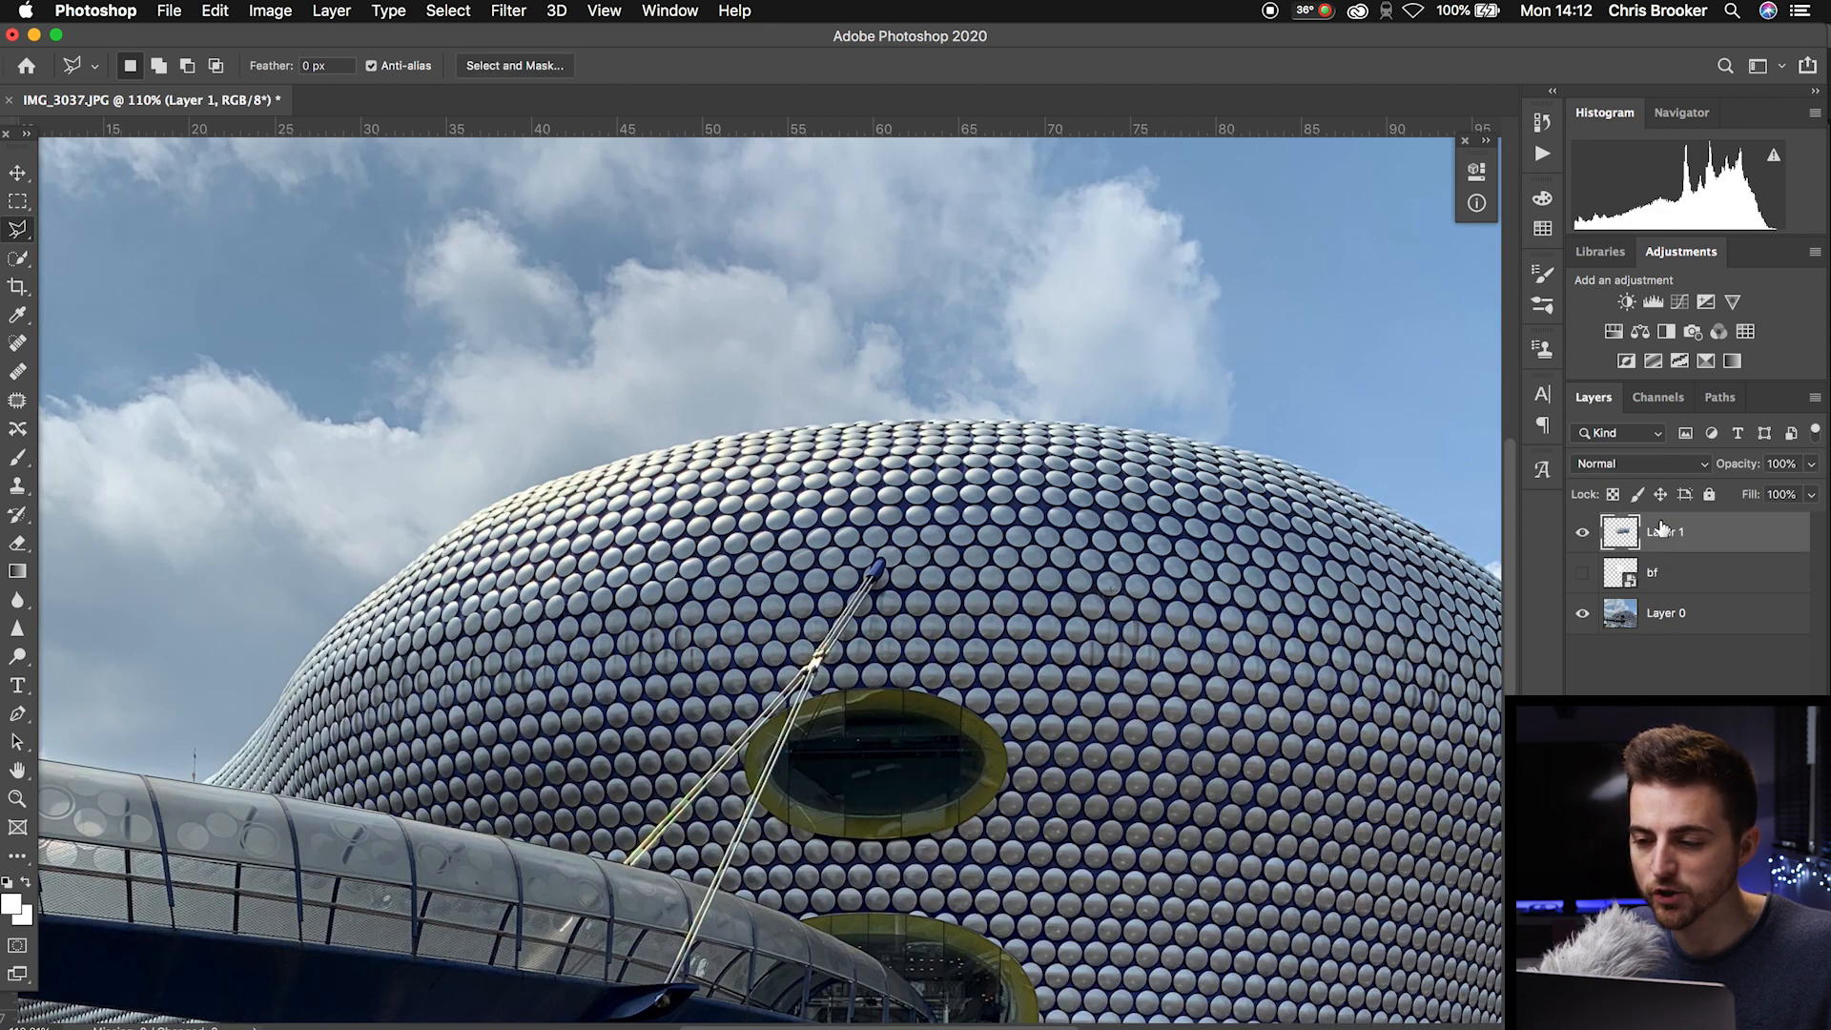
left_click(1584, 613)
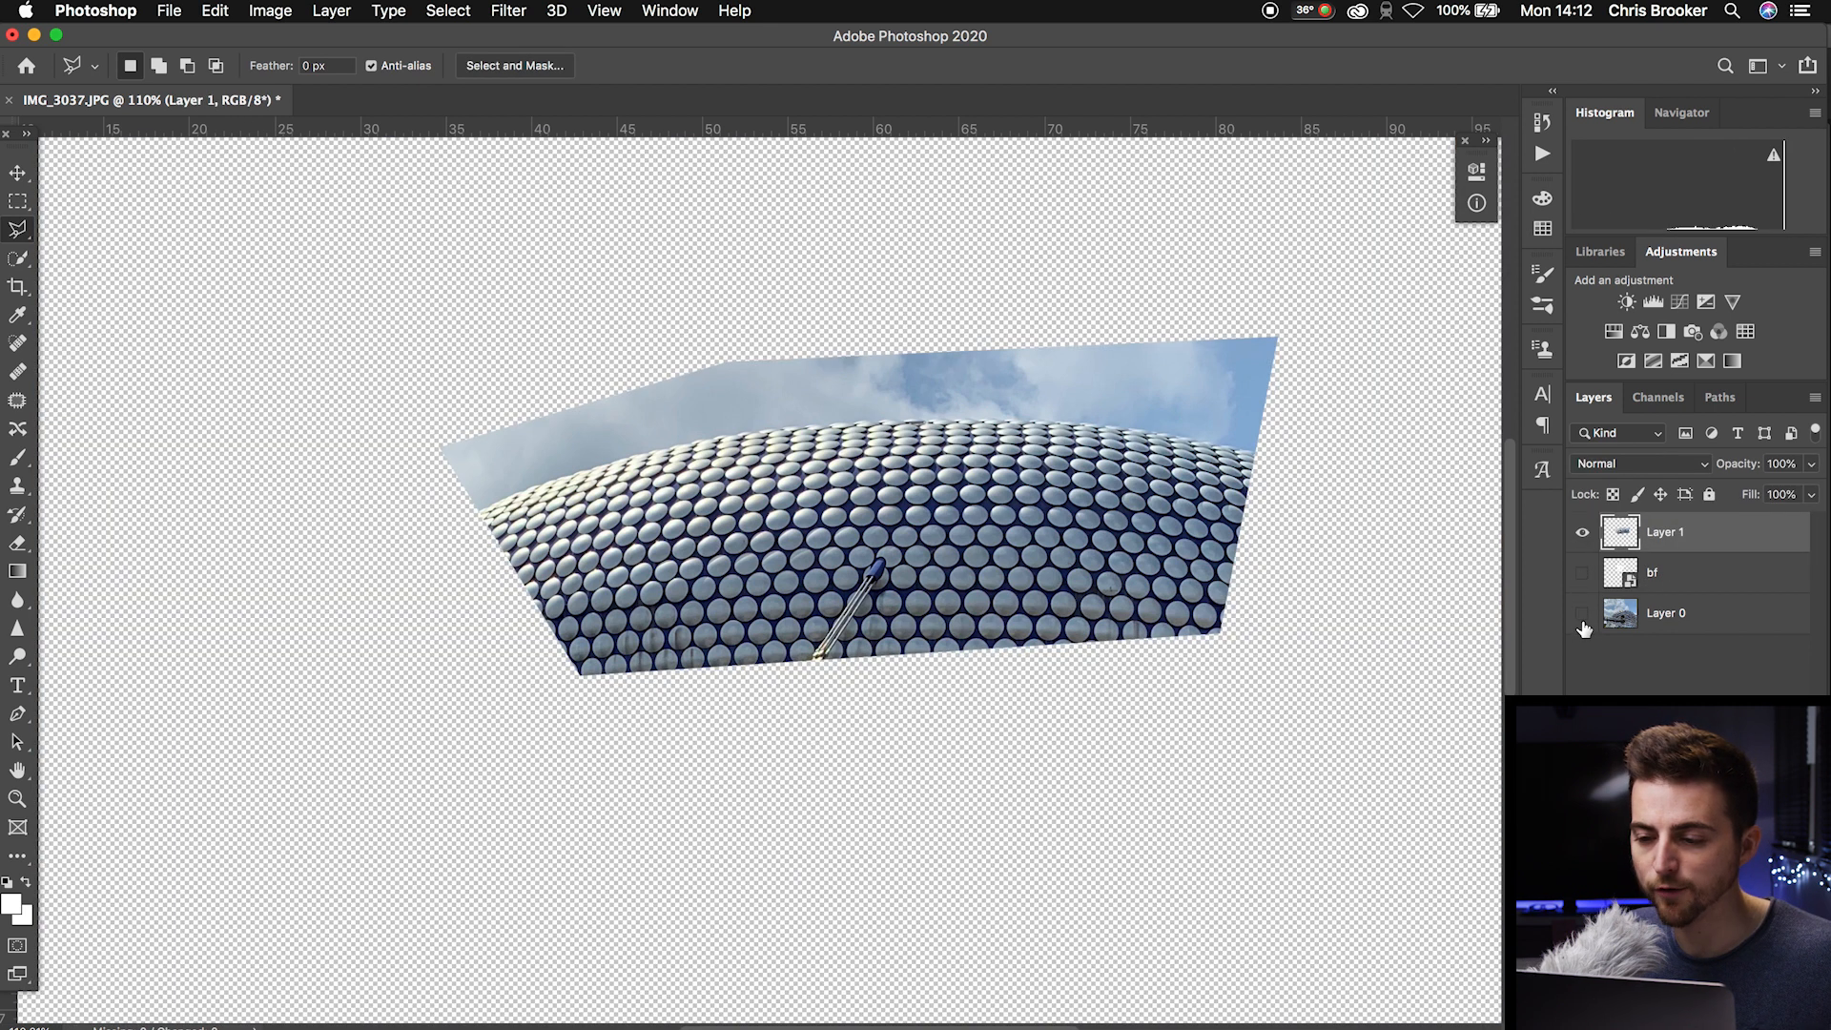
left_click(1583, 612)
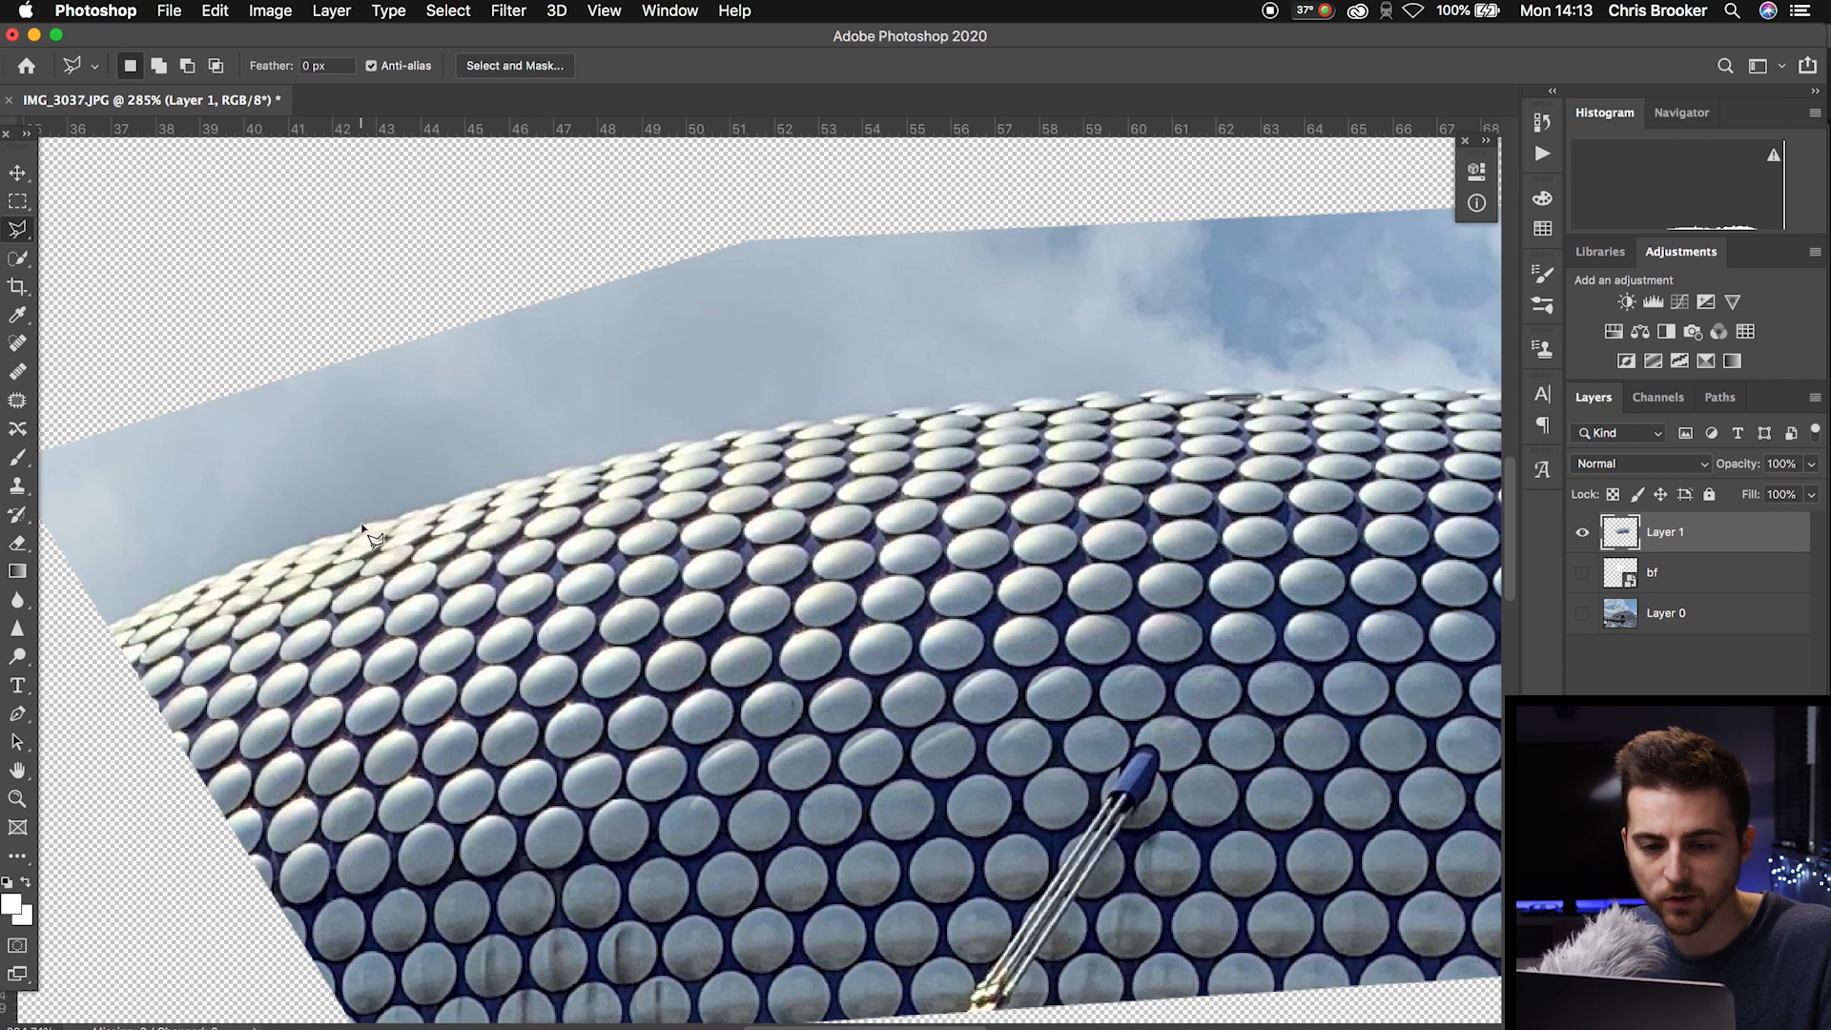
mouse_move(17, 458)
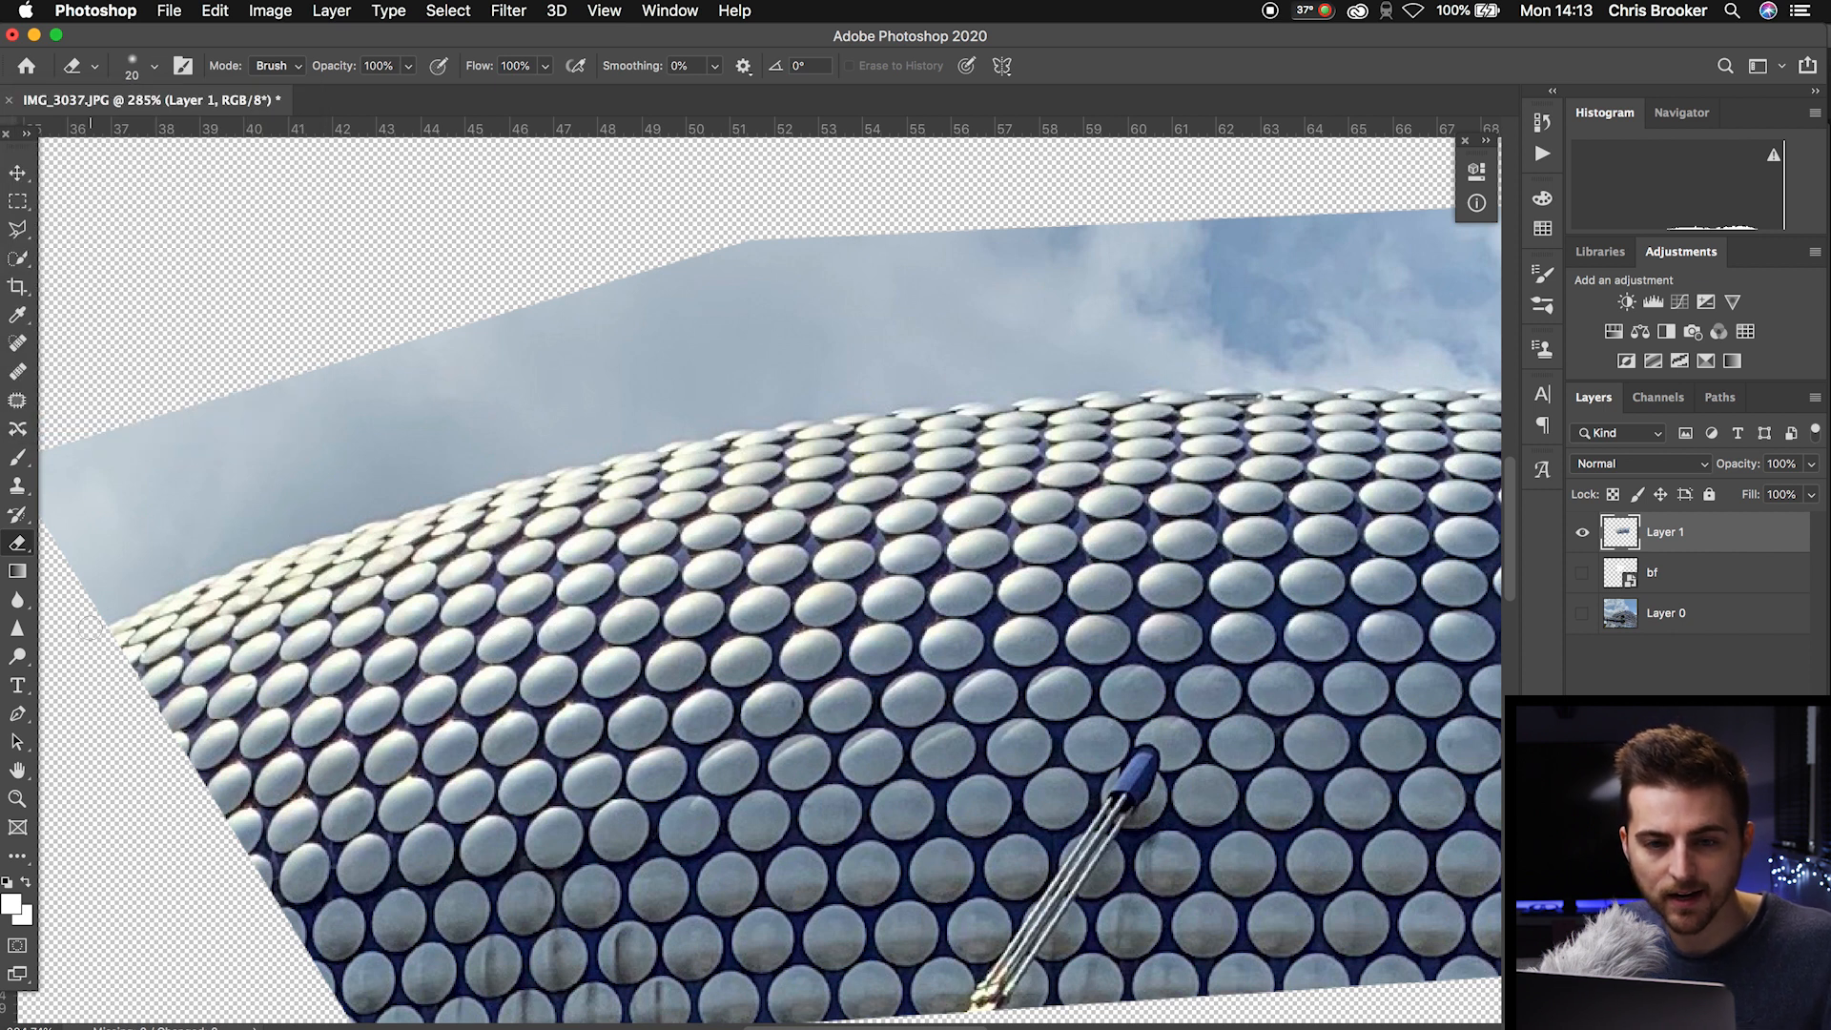
Erase a strip of sky along the studded roof edge on Layer 1 with the Eraser
left_click(152, 65)
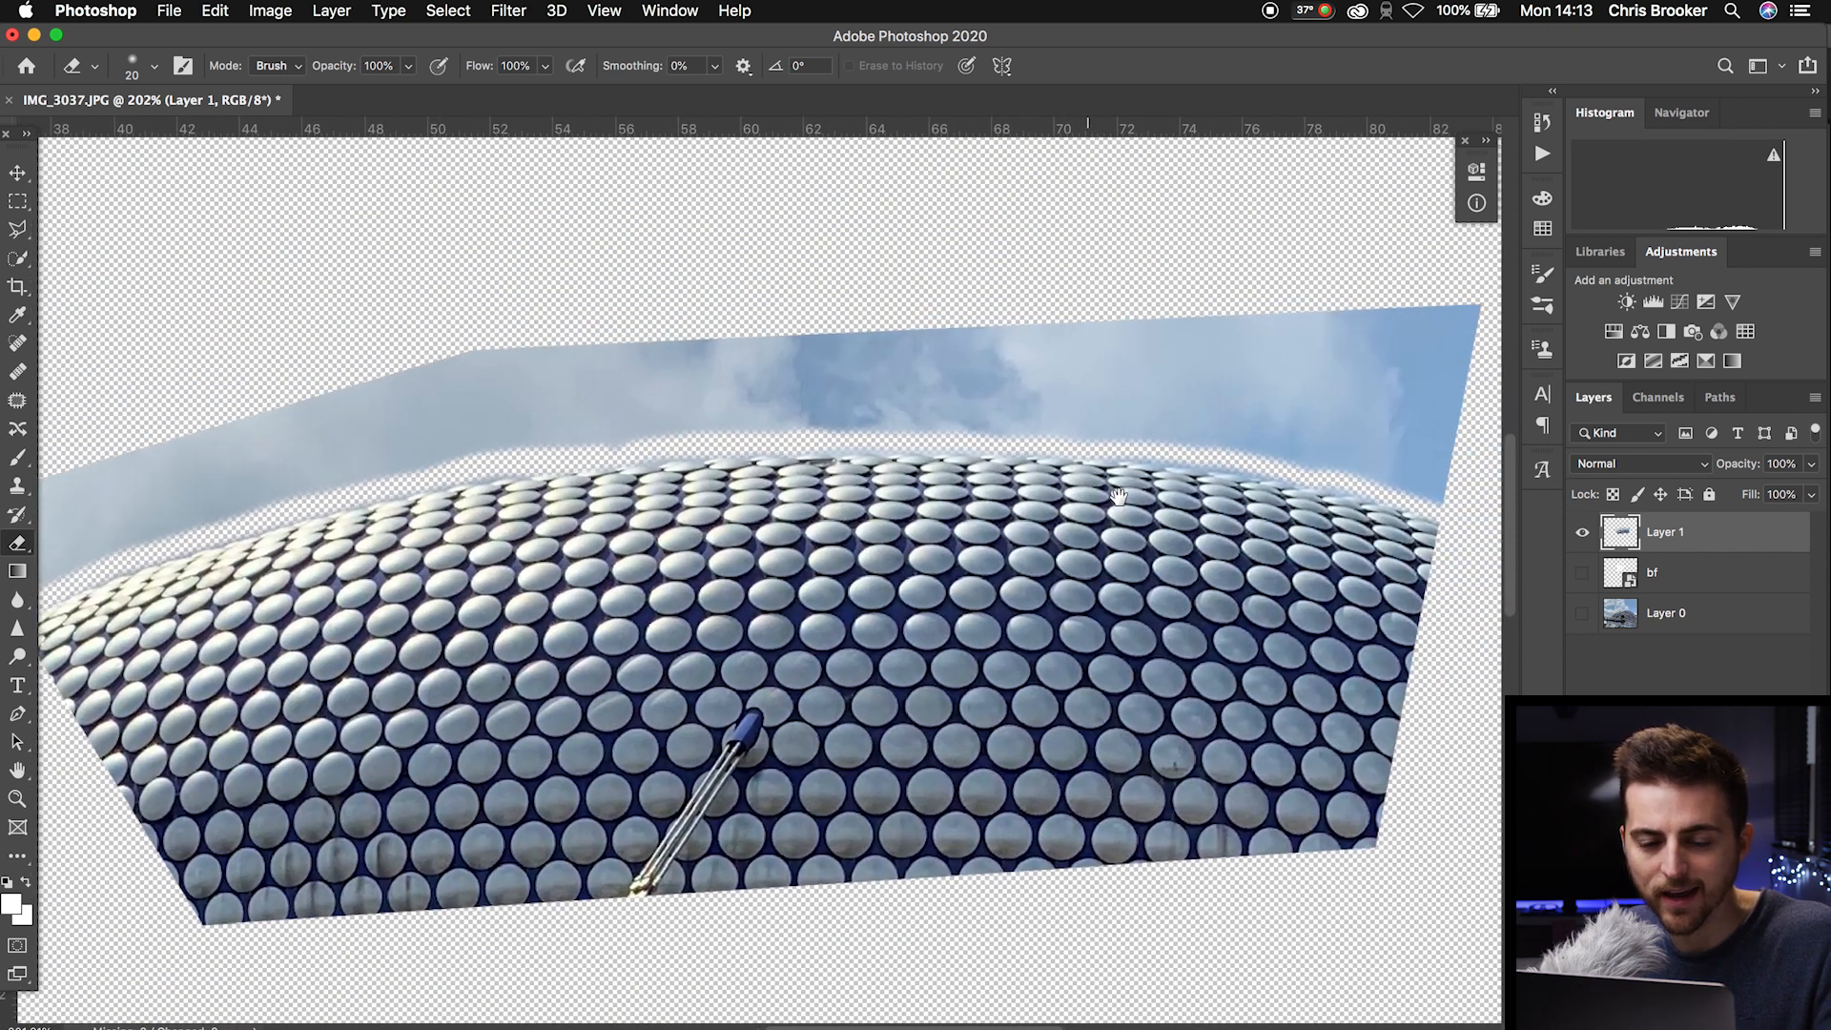
Erase the remaining sky above the roof on Layer 1, then show the logo and photo again
left_click(153, 65)
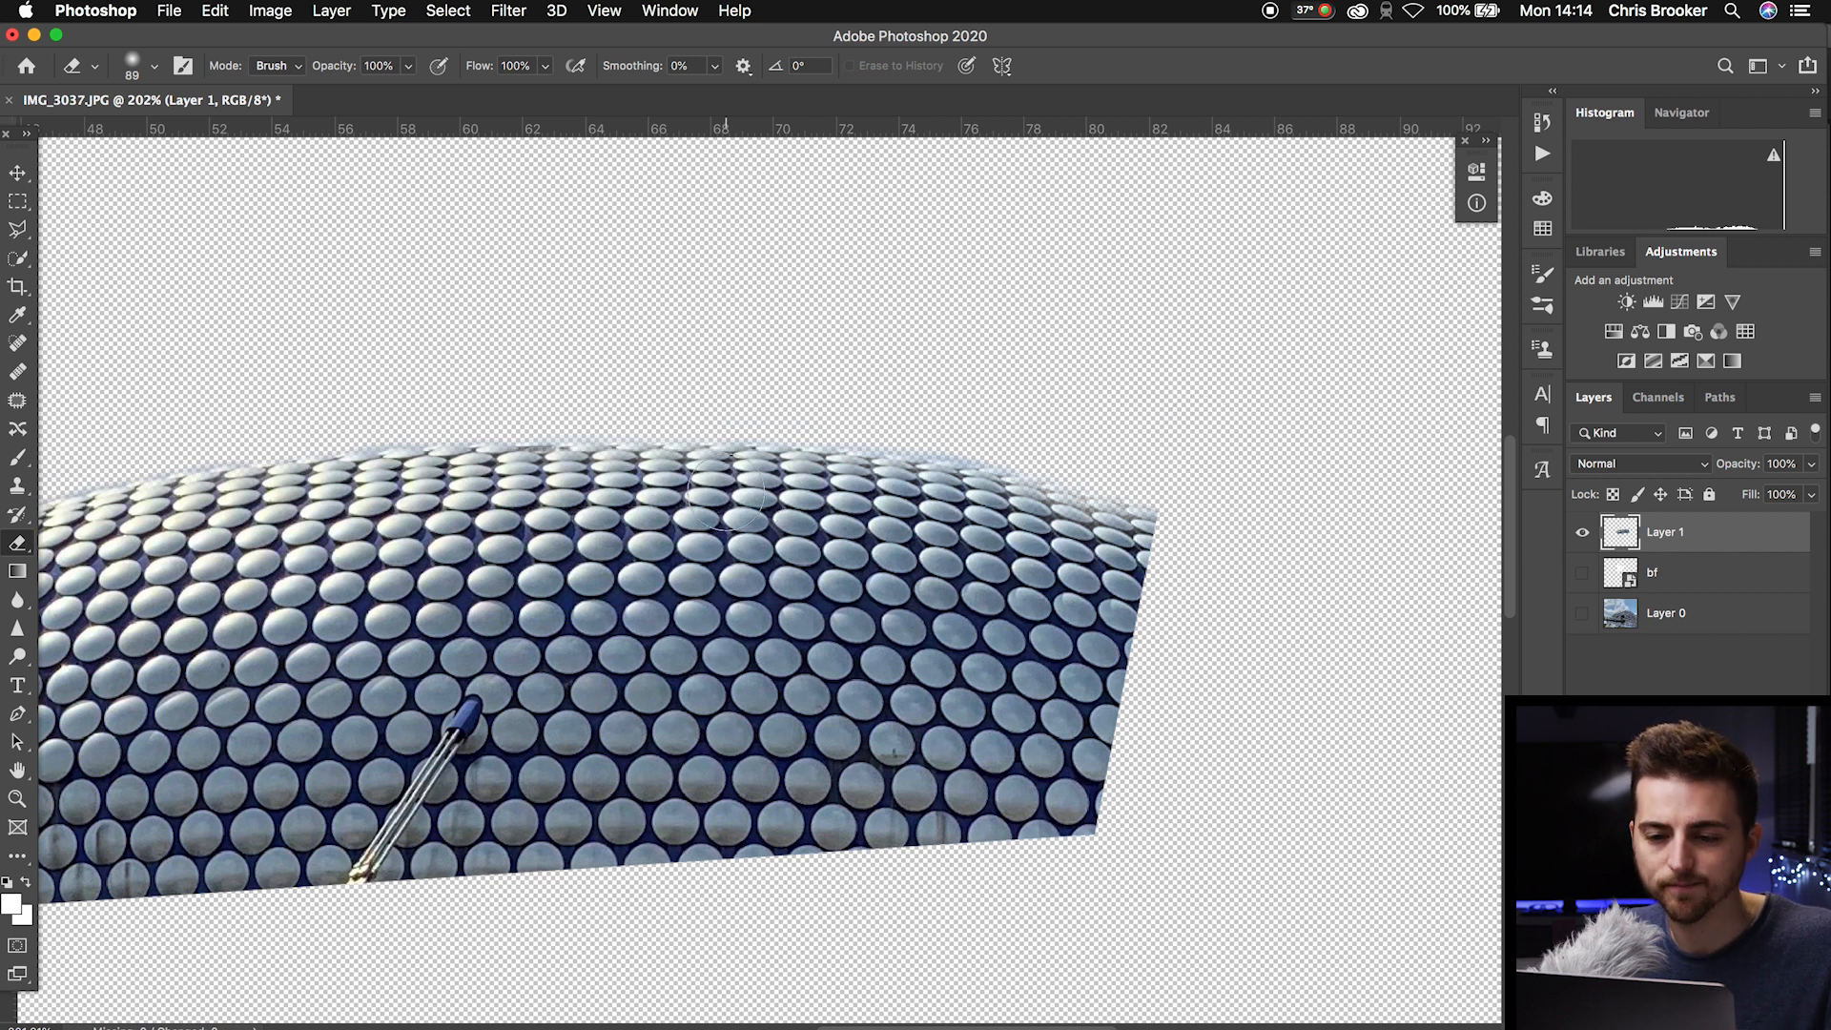
left_click(17, 172)
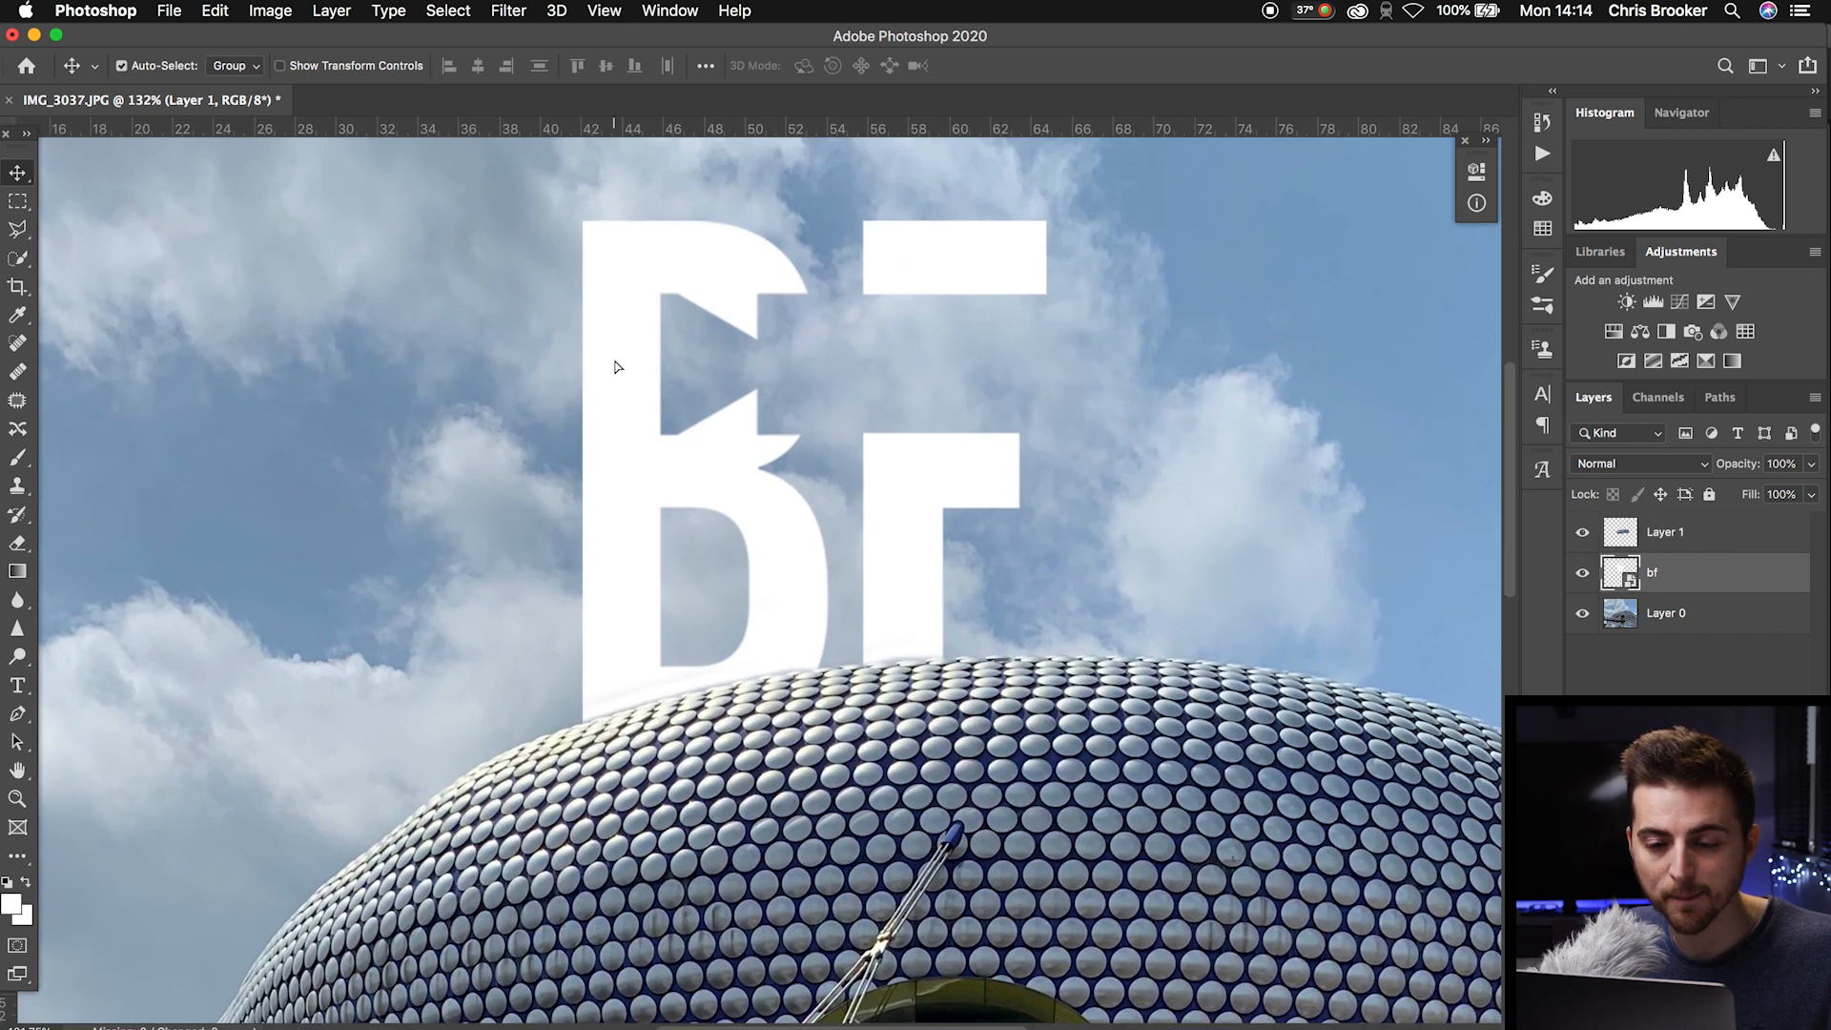
Zoom into the roof edge, select Layer 1 and pick the Eraser for the pale fringe
left_click(1652, 572)
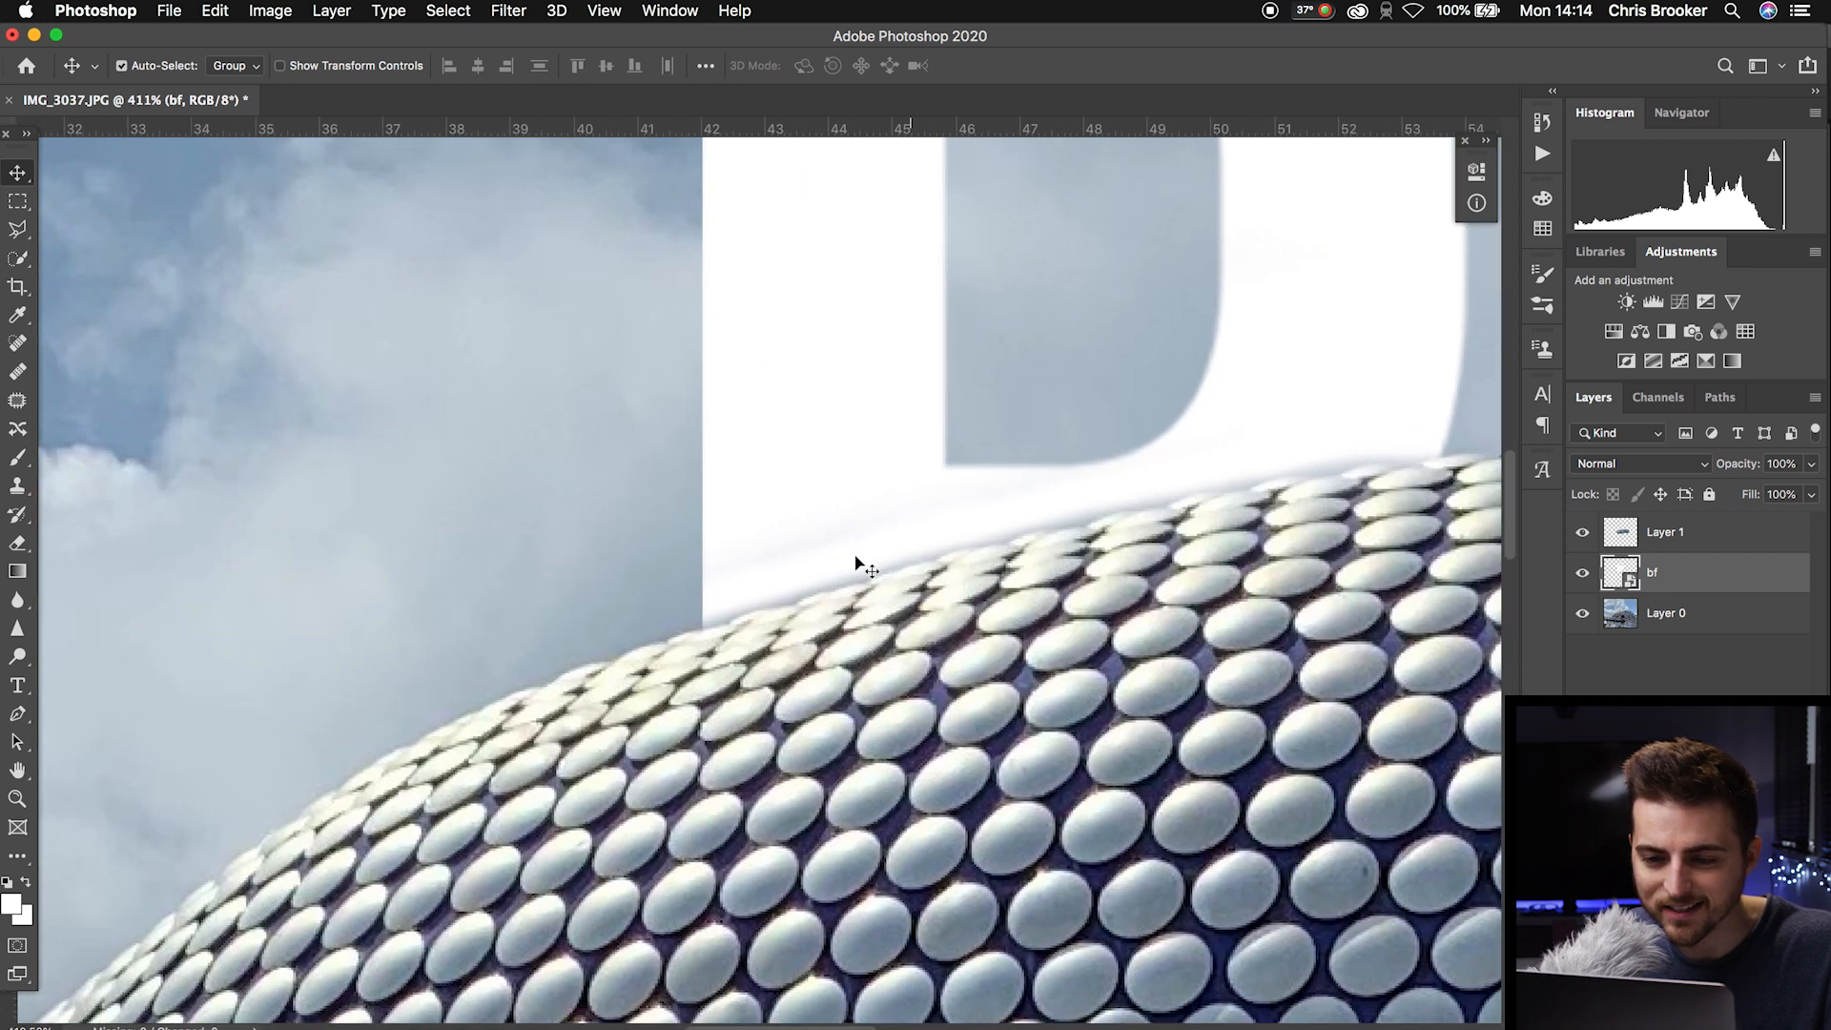
left_click(1663, 533)
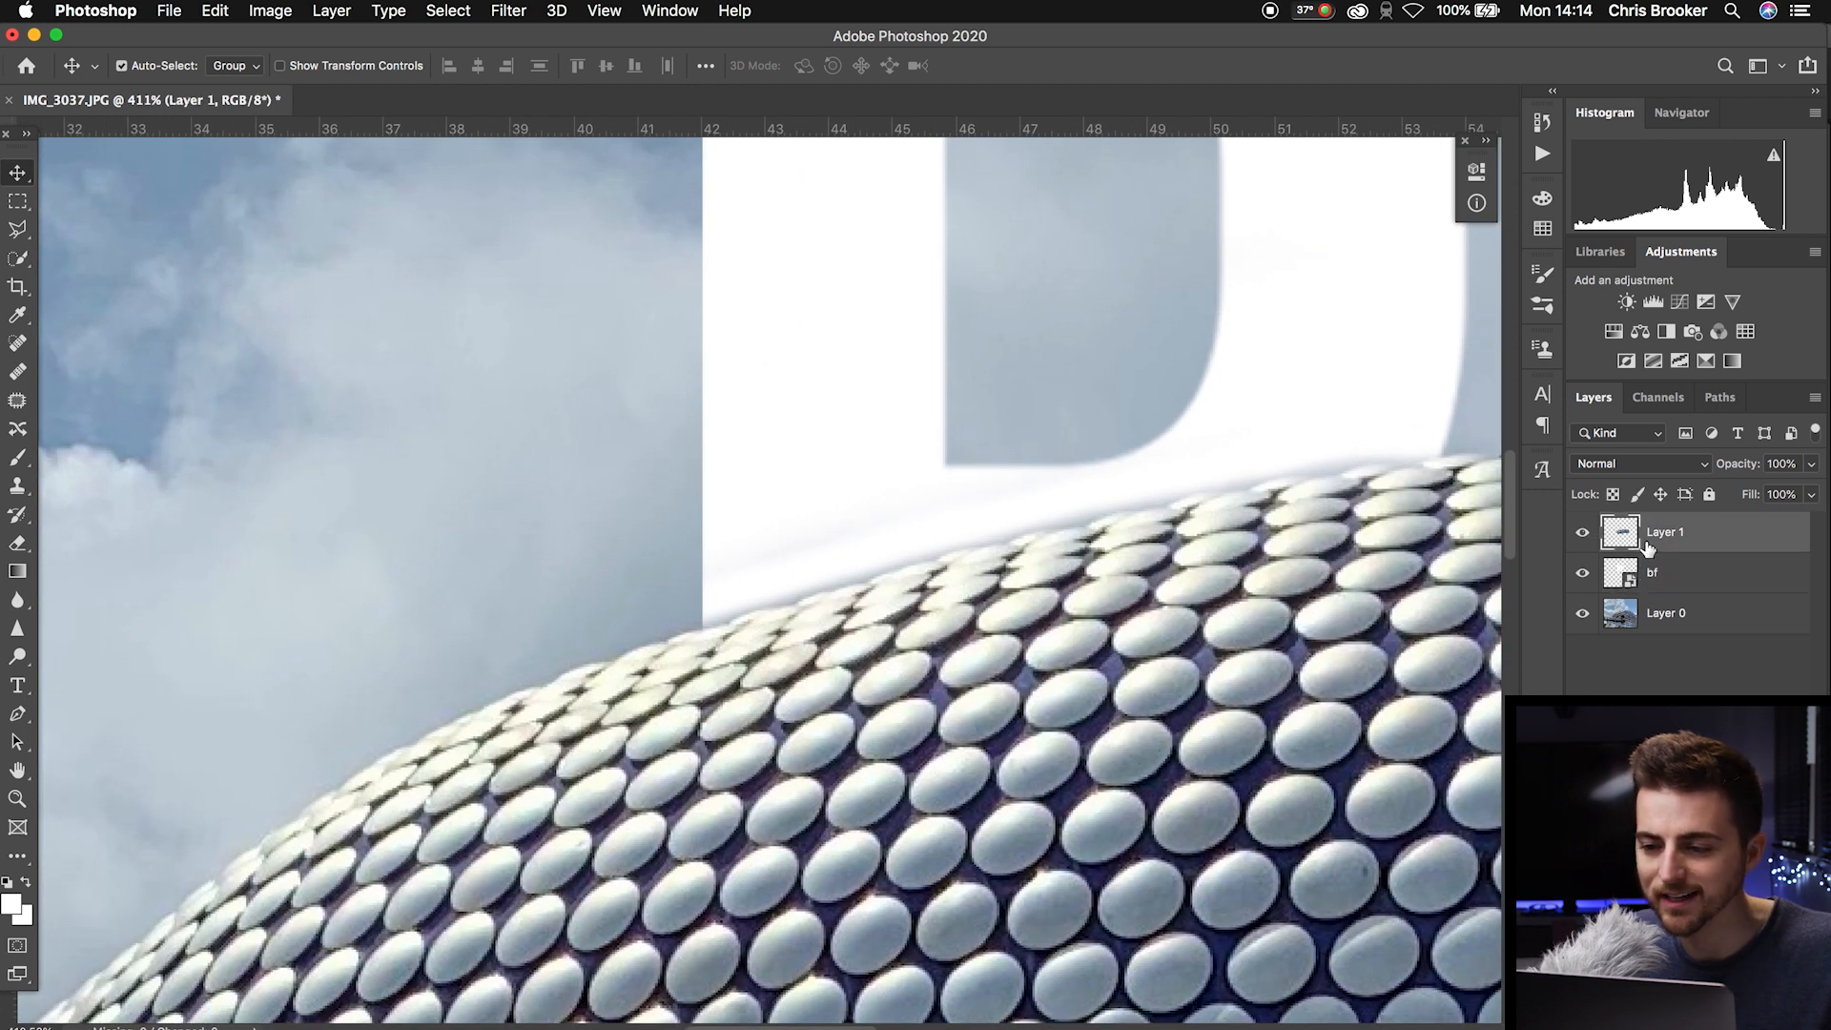
left_click(17, 544)
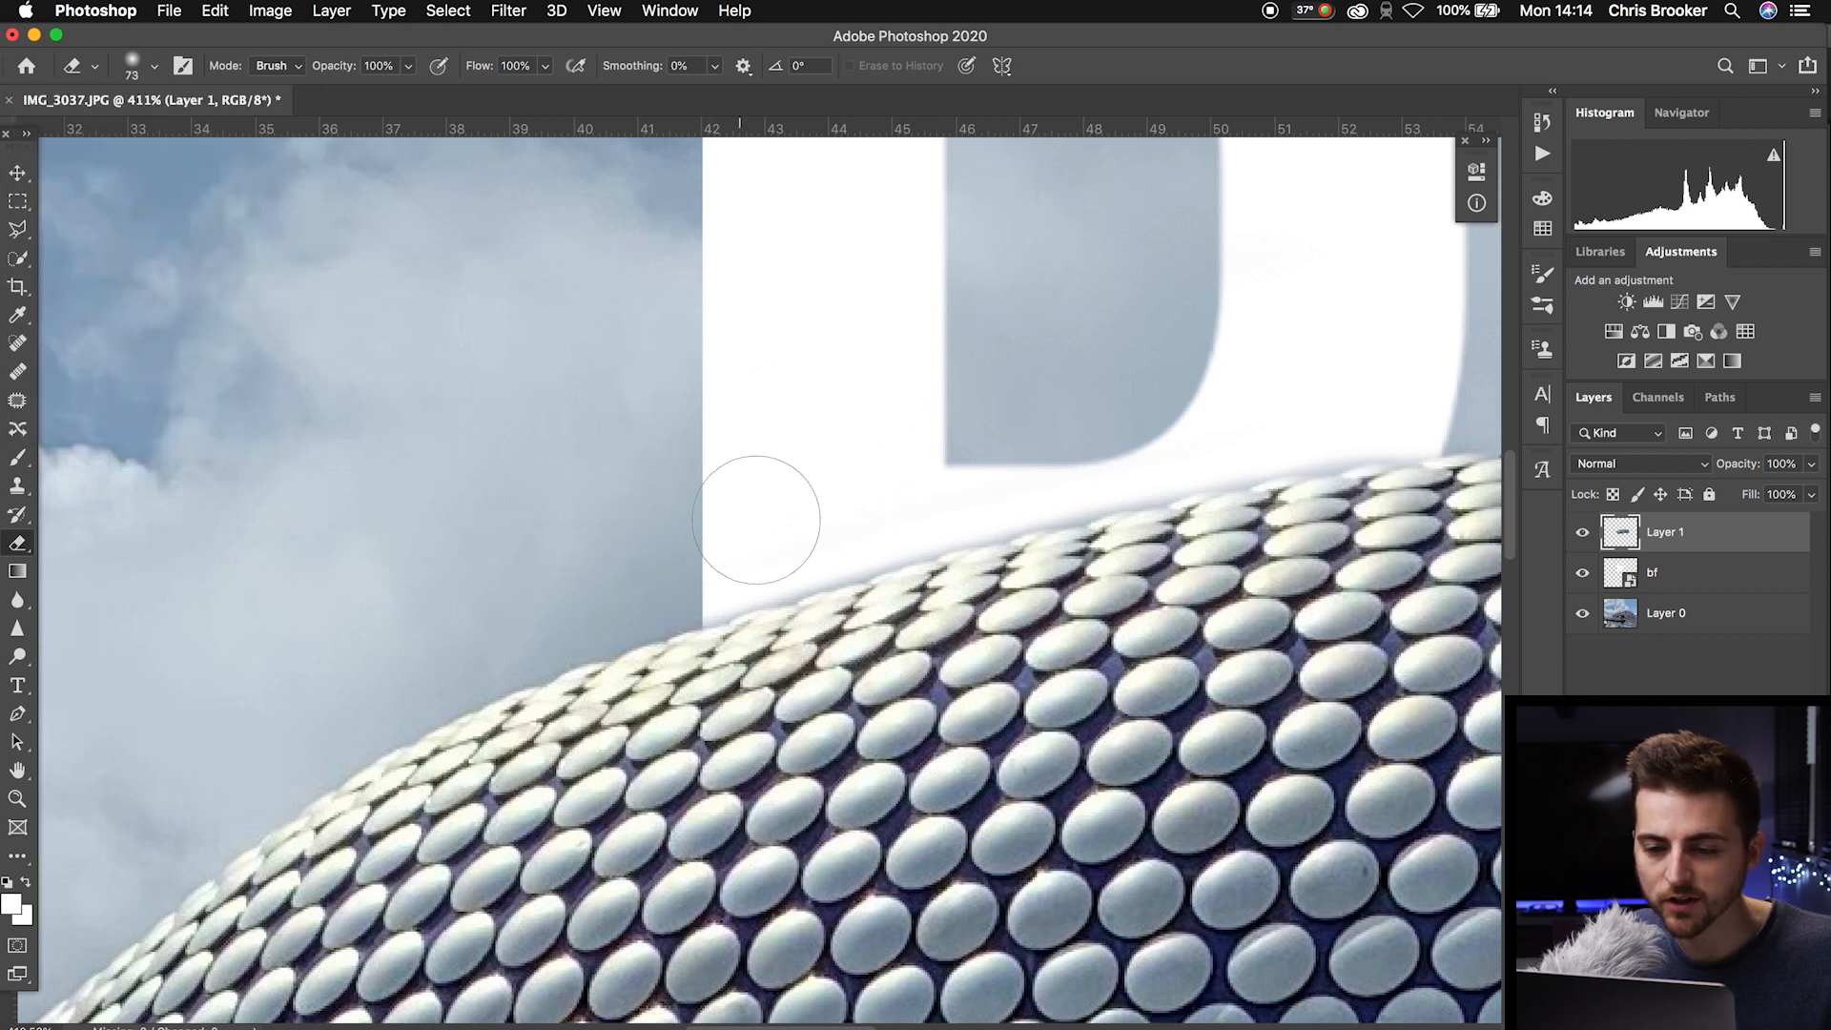
mouse_move(784, 516)
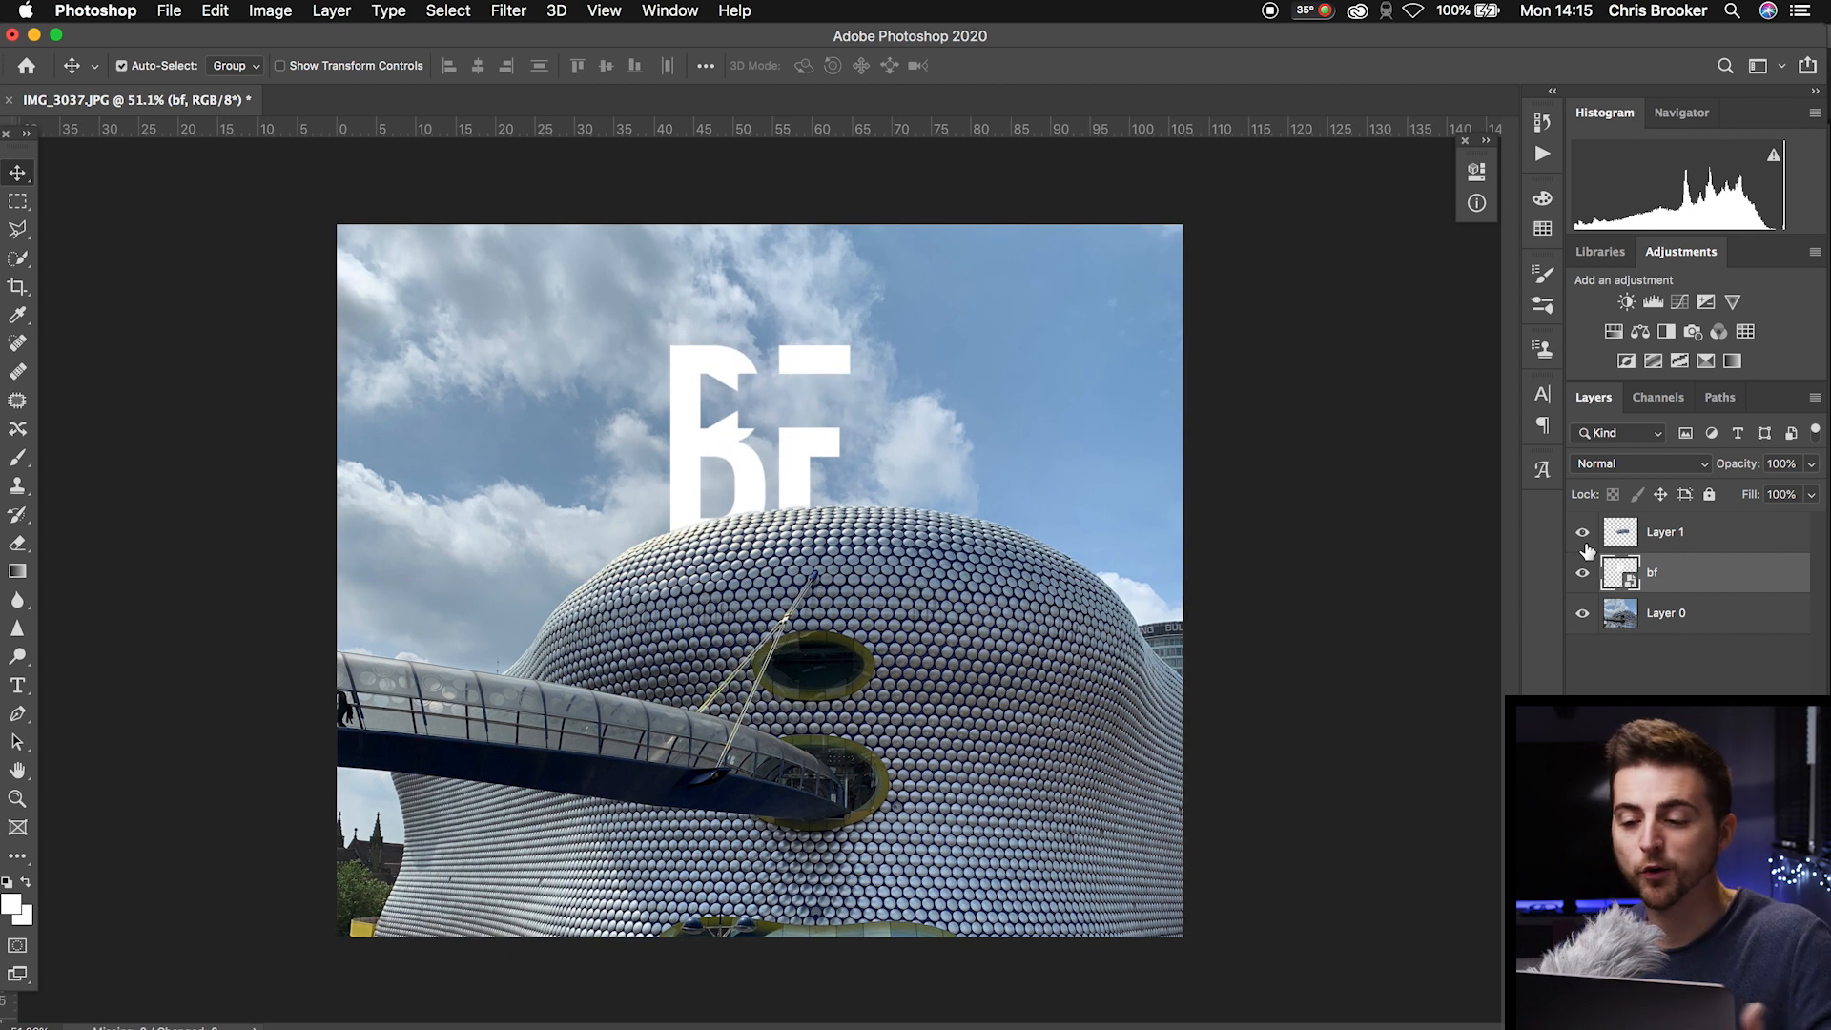
Toggle bf and Layer 1 visibility to compare plain photo, logo alone, and logo behind roof
left_click(1584, 532)
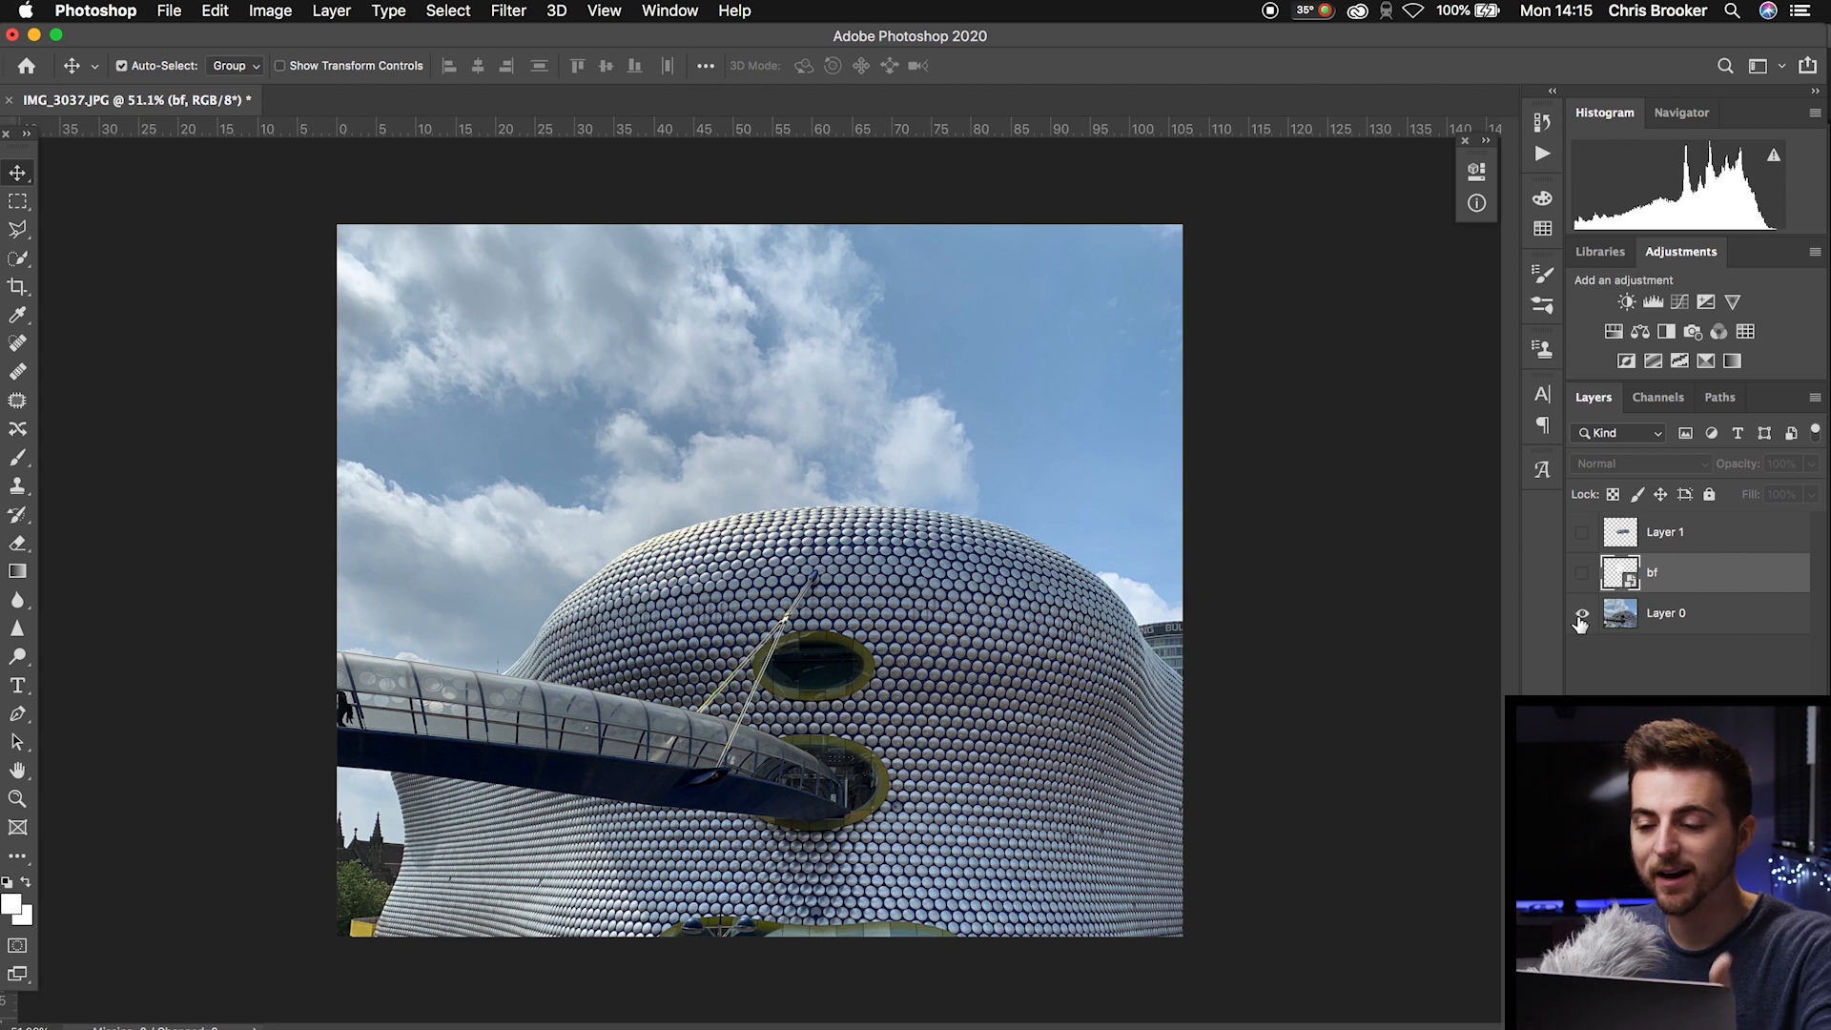
left_click(1583, 572)
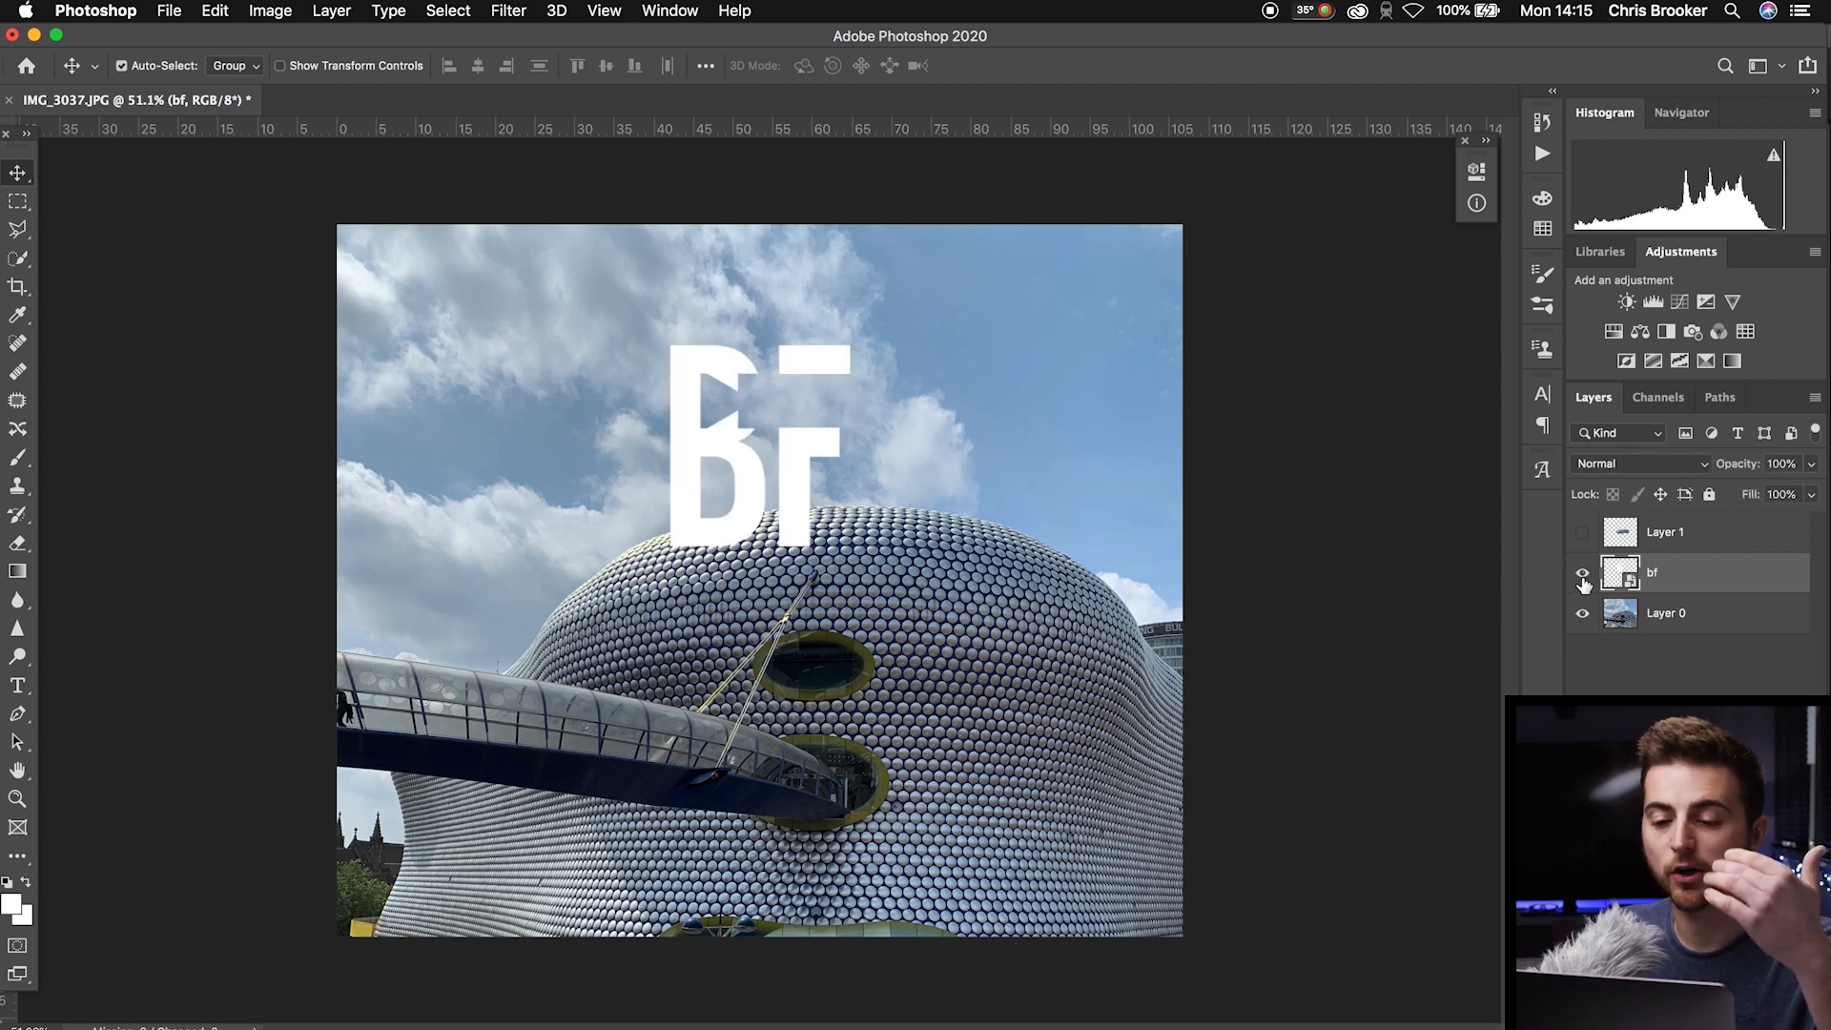
left_click(1584, 533)
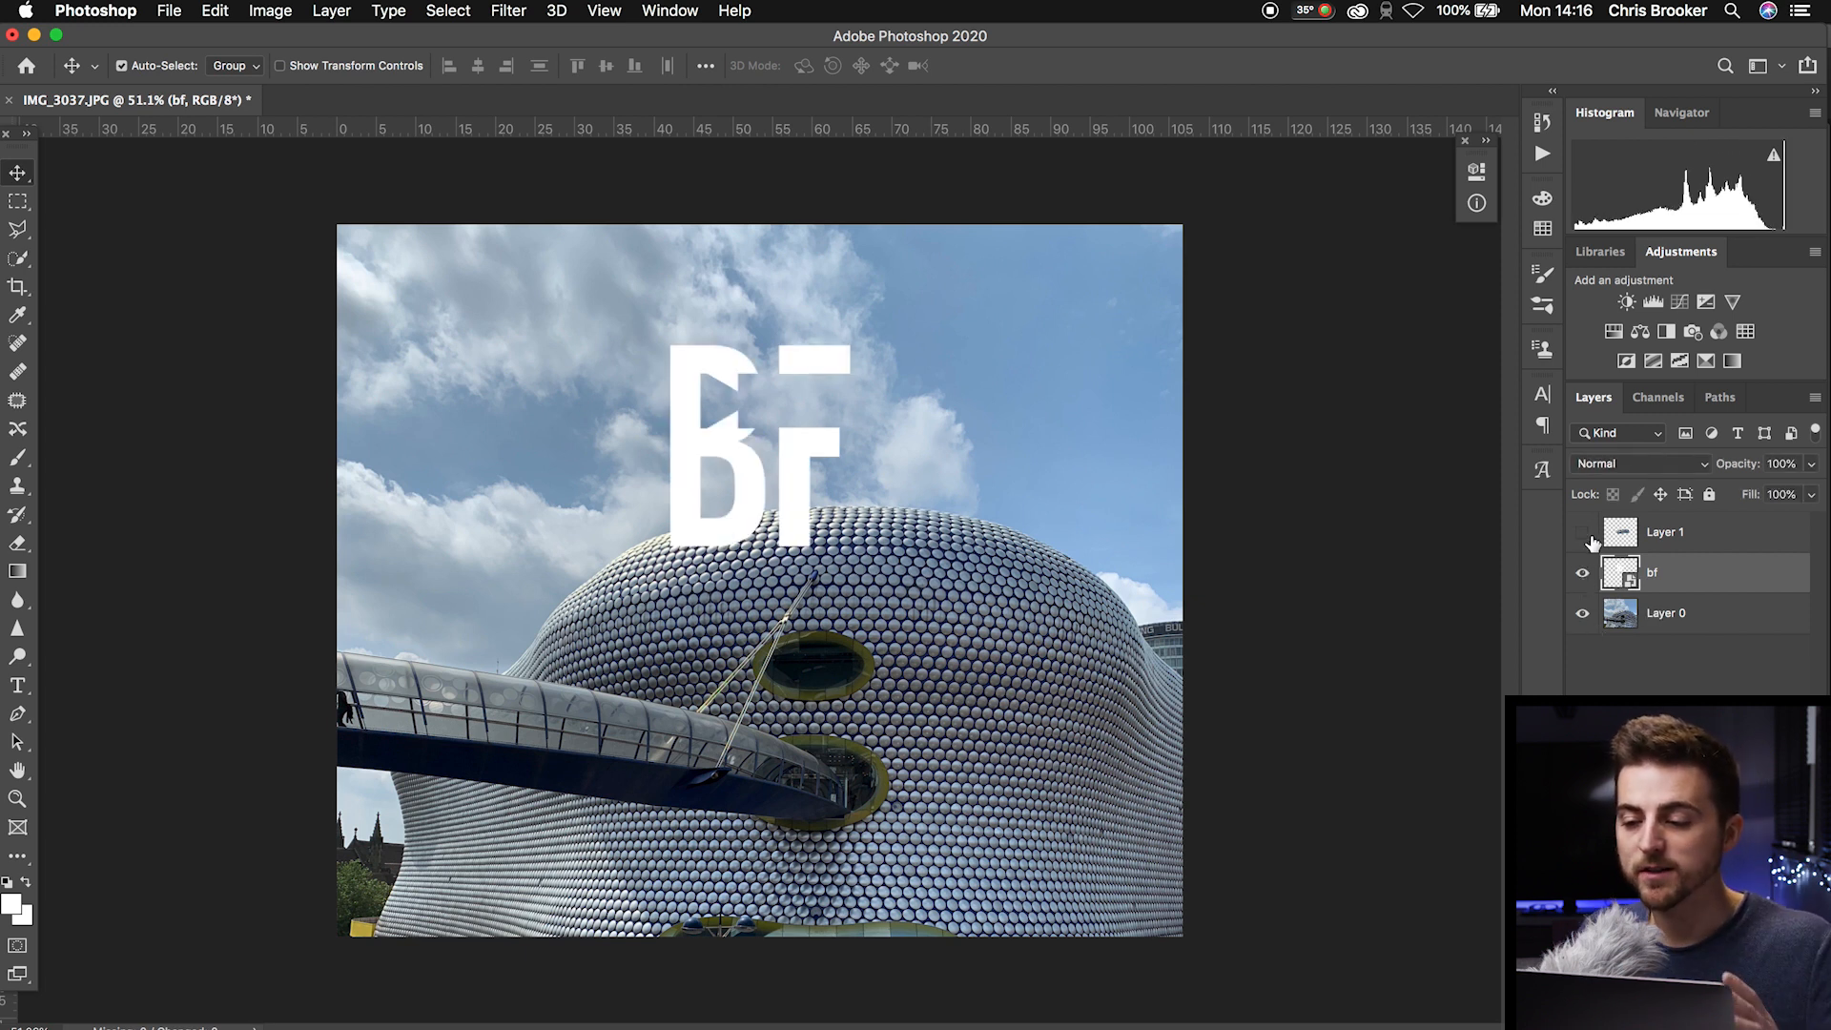